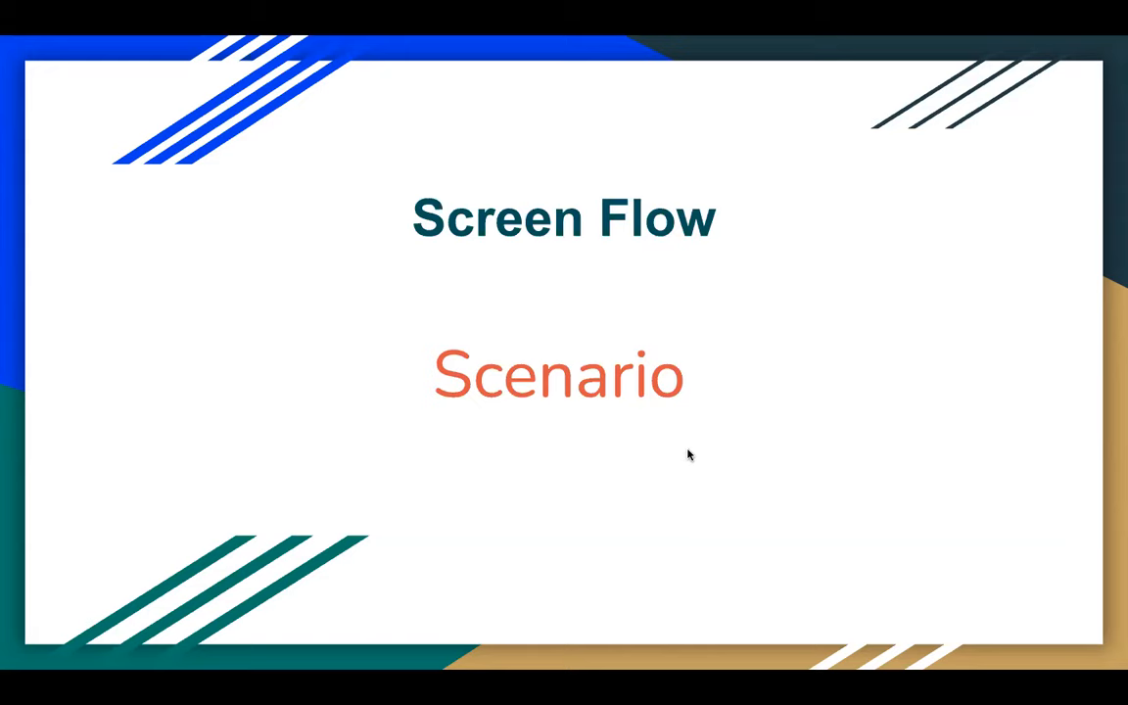
{"action": "mouse_move", "coordinate": [733, 376]}
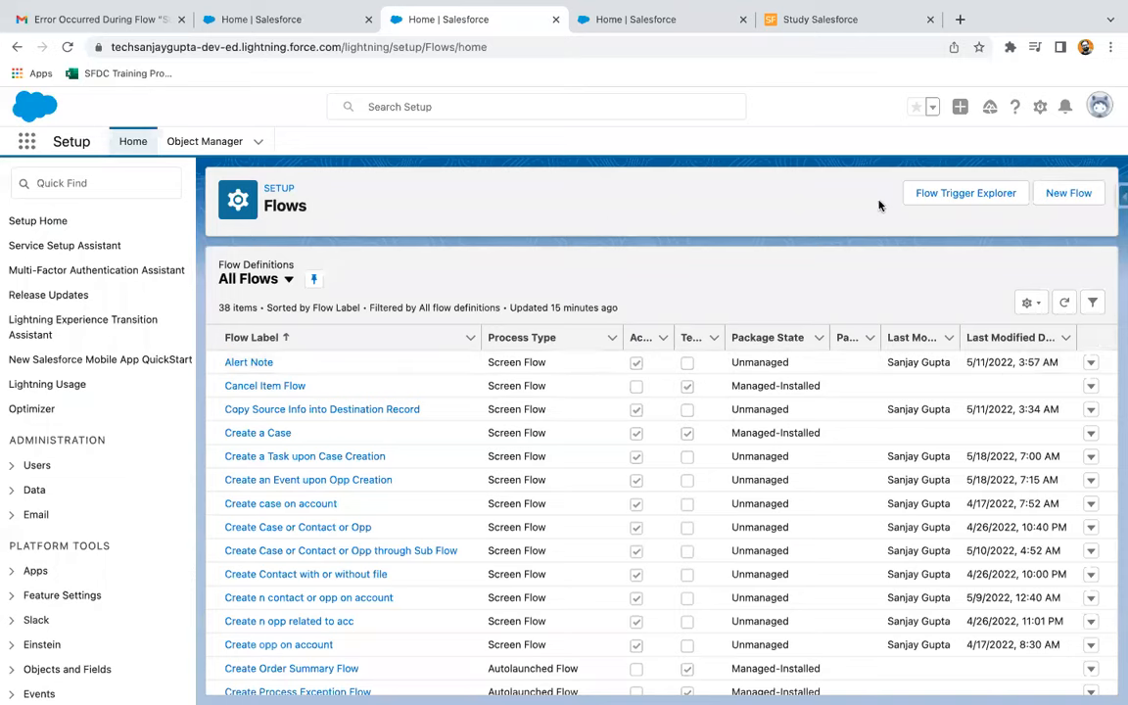
Create a new Screen Flow from Setup, opening an empty Flow Builder canvas
{"action": "left_click", "coordinate": [1070, 194]}
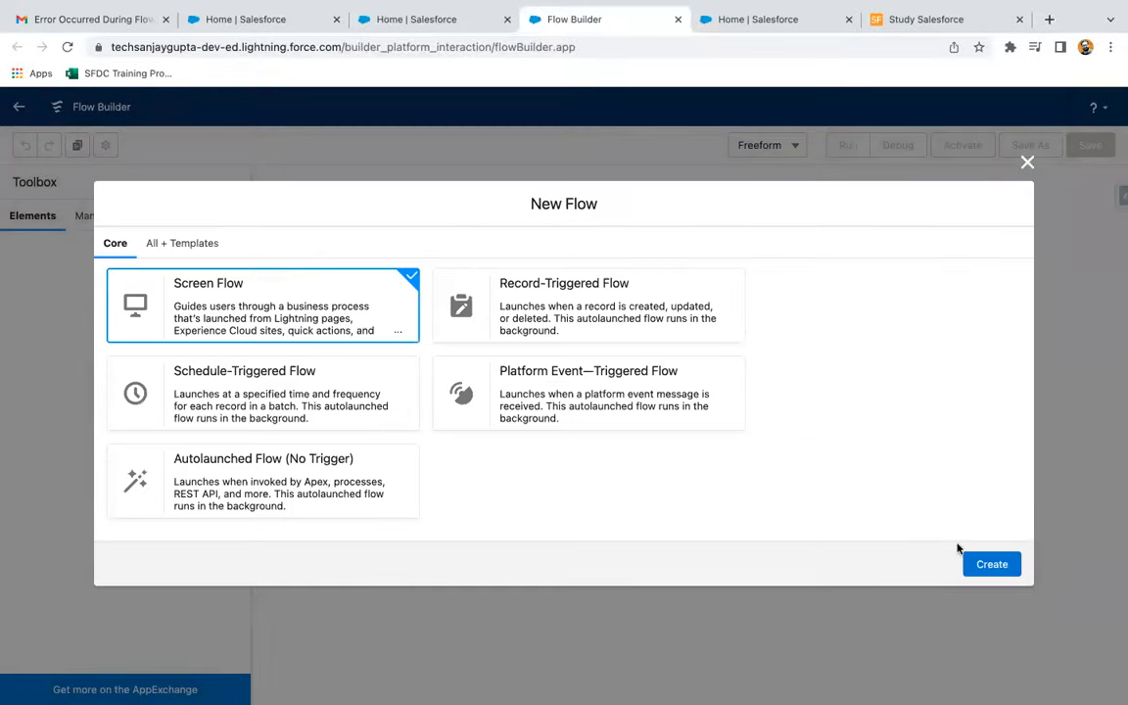
{"action": "left_click", "coordinate": [991, 564]}
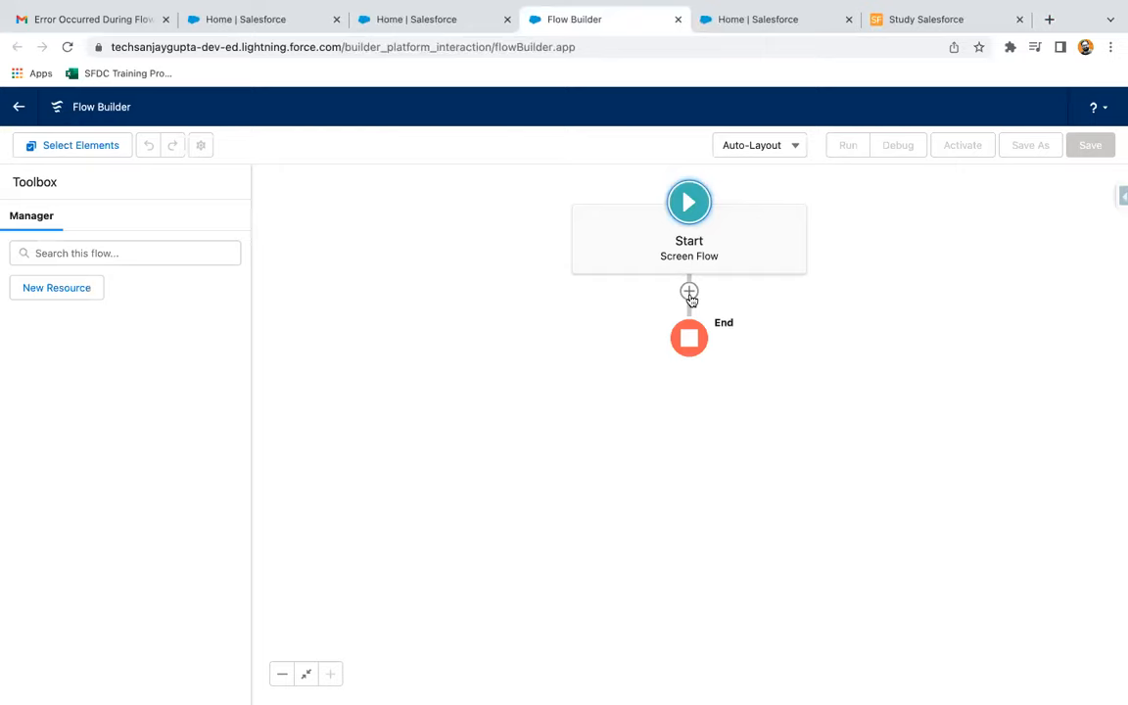
Add a Contact Information screen after Start with a First Name text input
{"action": "left_click", "coordinate": [689, 294]}
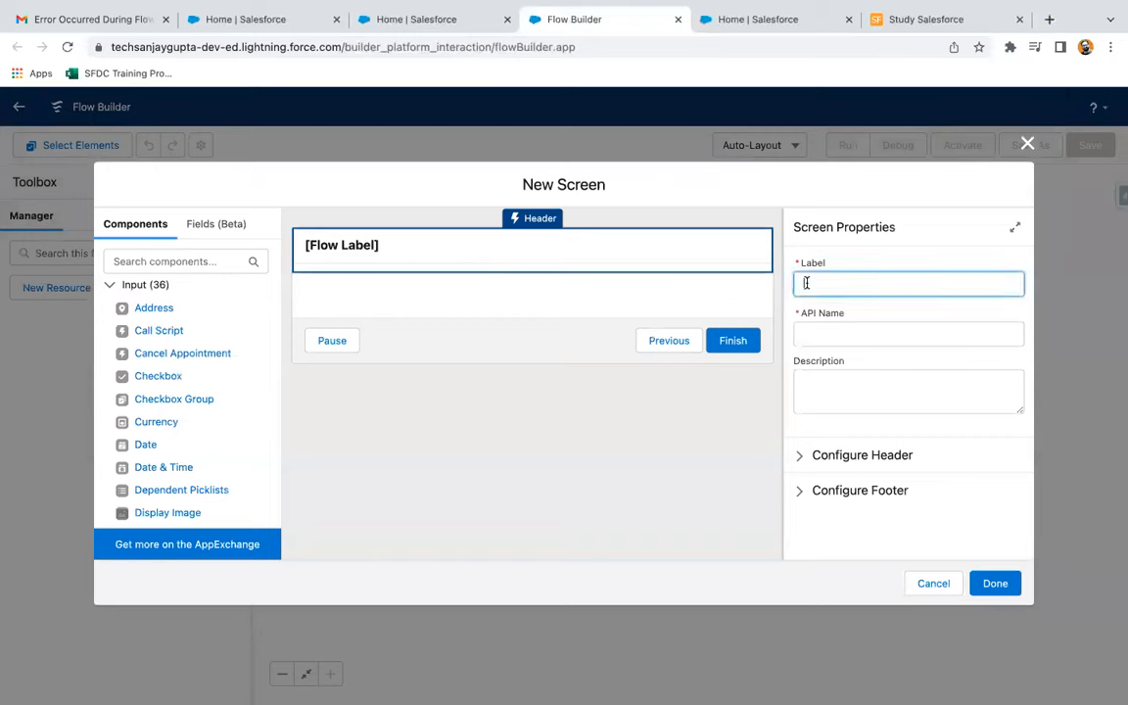
{"action": "type", "text": "Contact Information"}
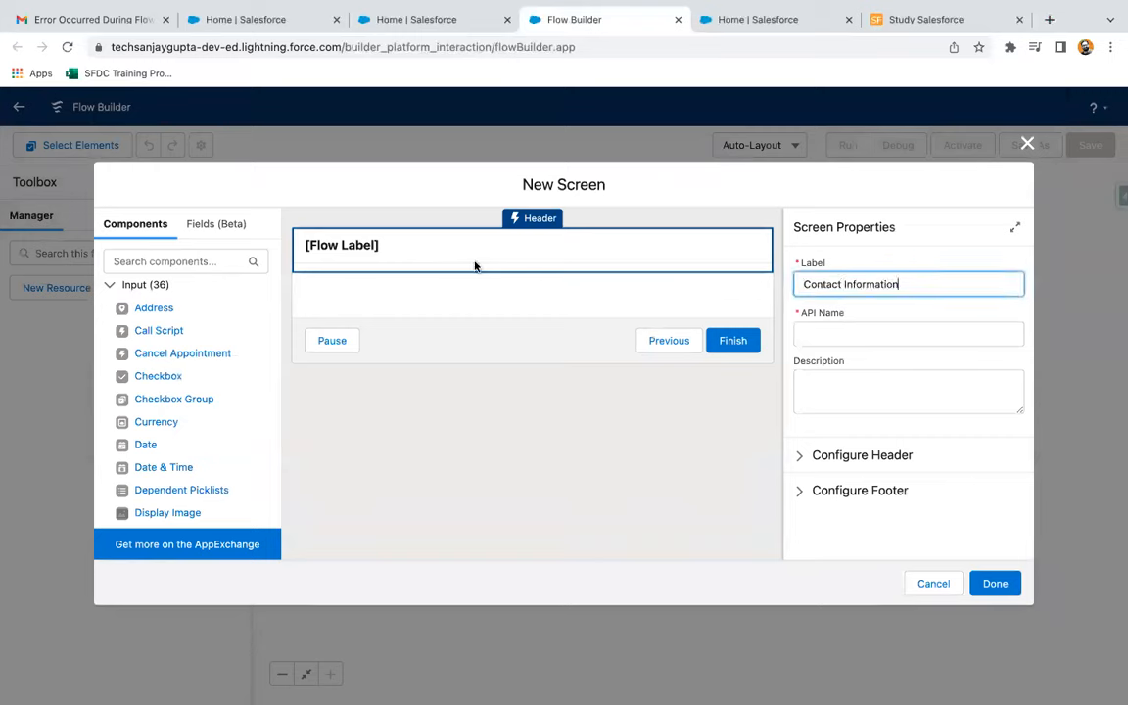
{"action": "type", "text": "text"}
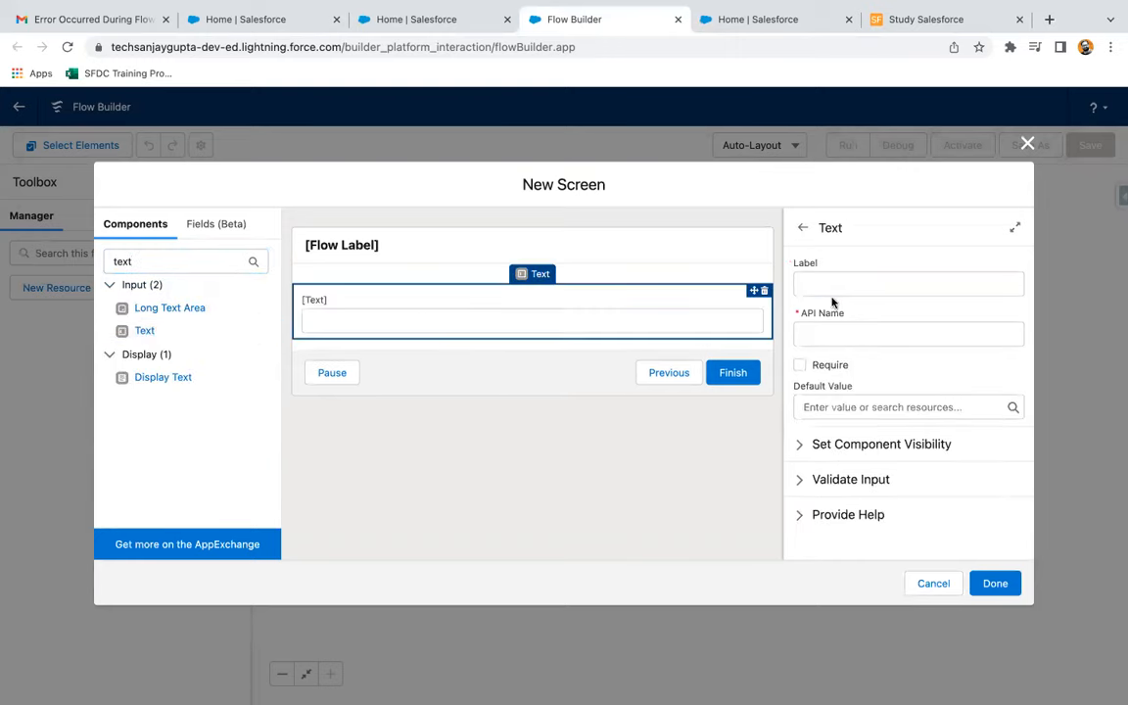
{"action": "type", "text": "First Name"}
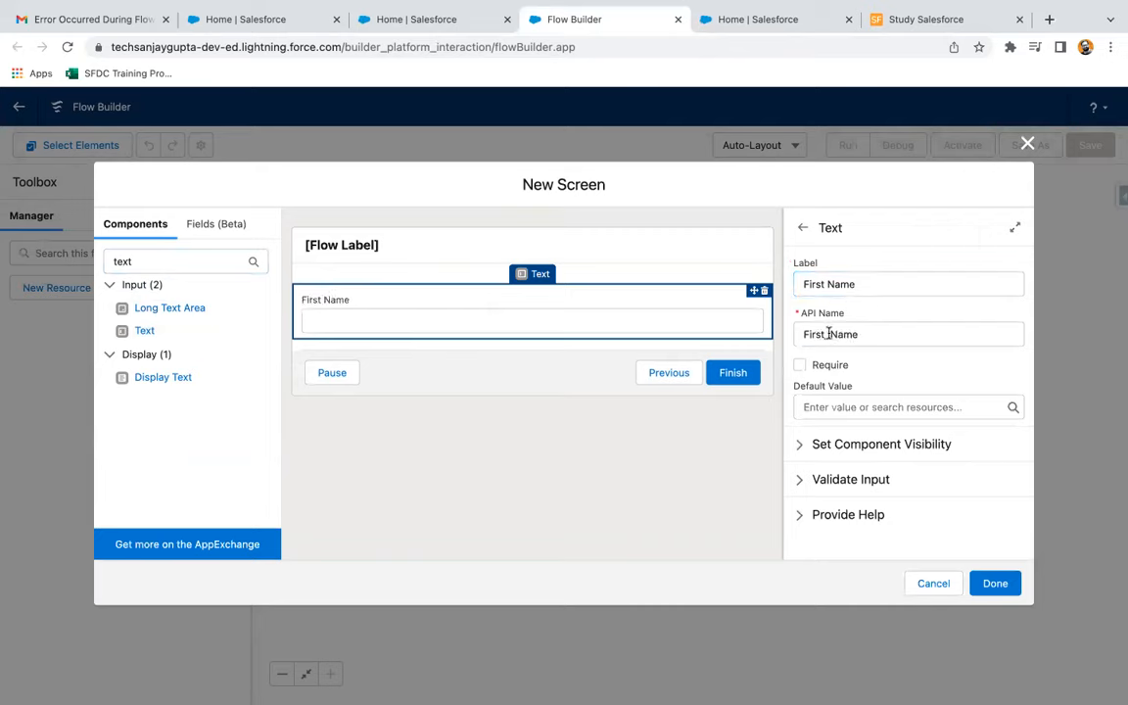
Add Last Name, Phone and Email text inputs to the screen
{"action": "left_click", "coordinate": [145, 329]}
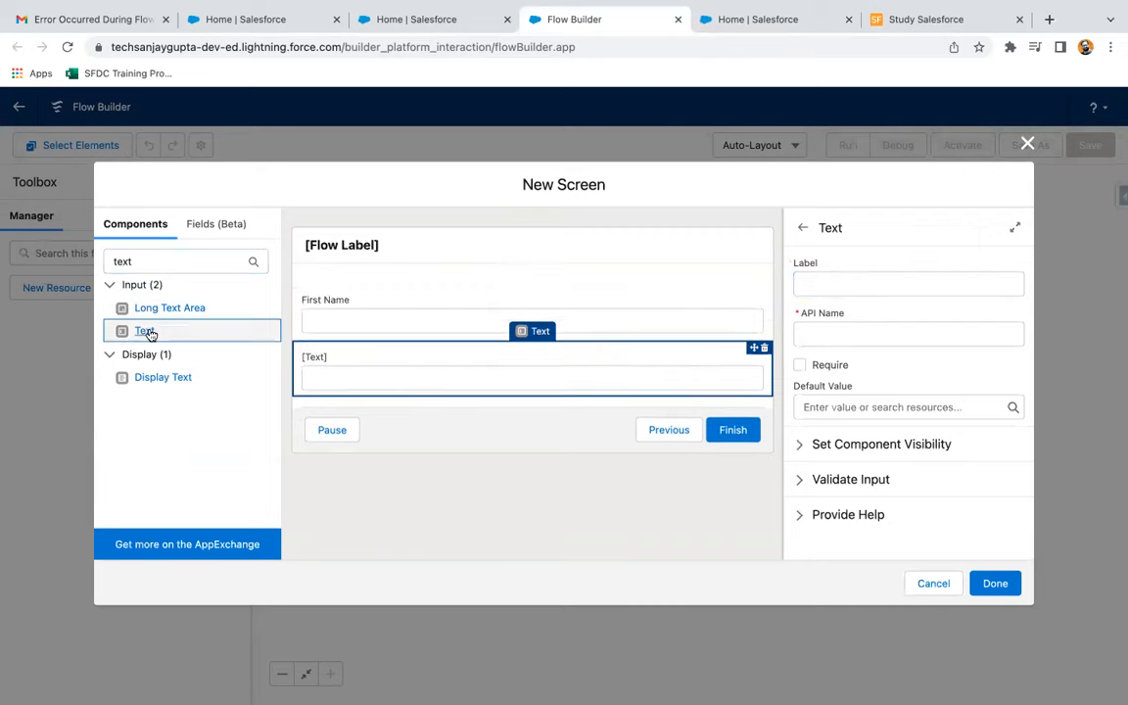
{"action": "type", "text": "L"}
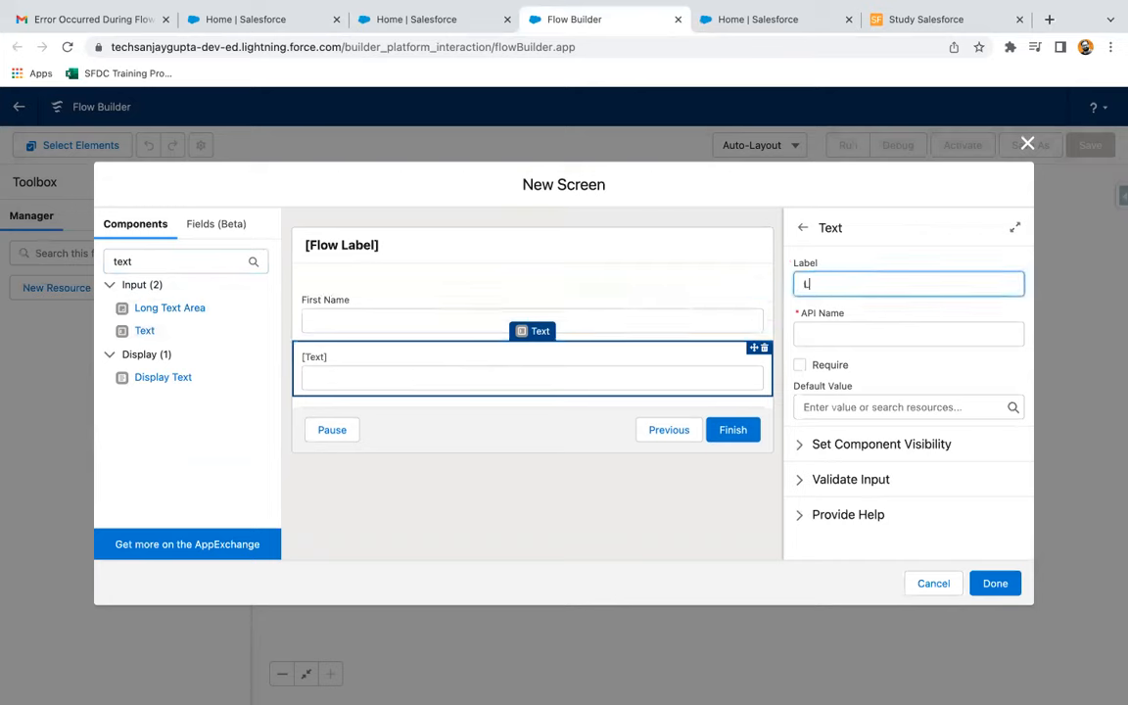
{"action": "type", "text": "Last Name"}
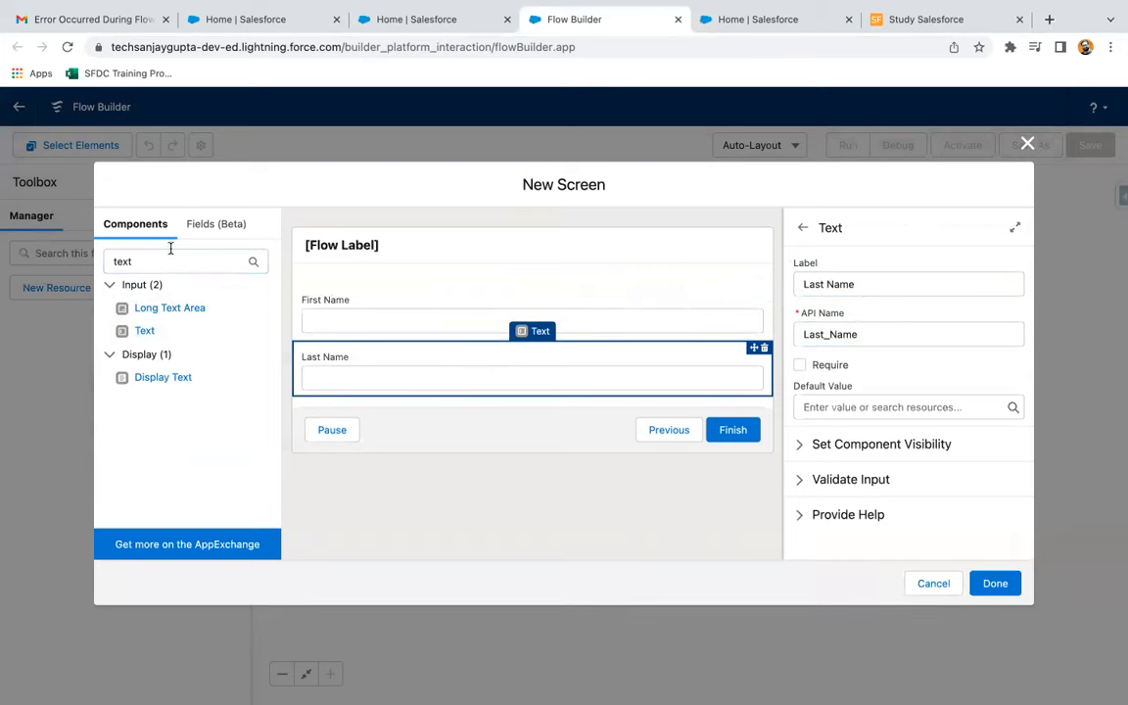
{"action": "type", "text": "phon"}
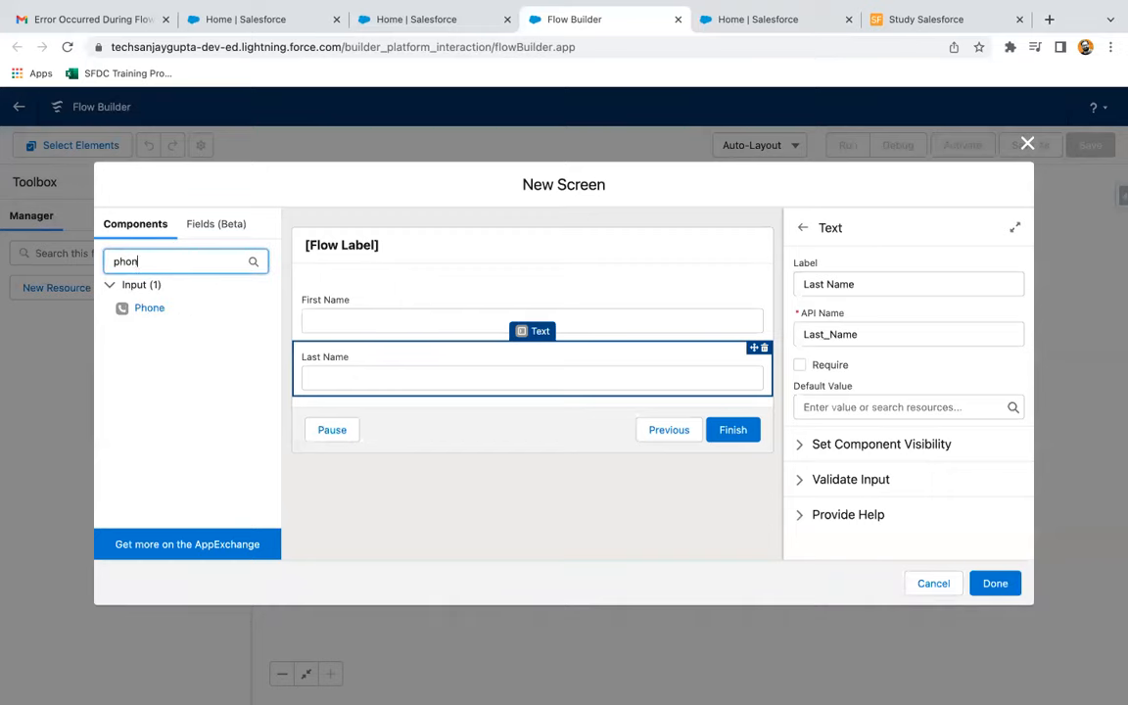
{"action": "type", "text": "text"}
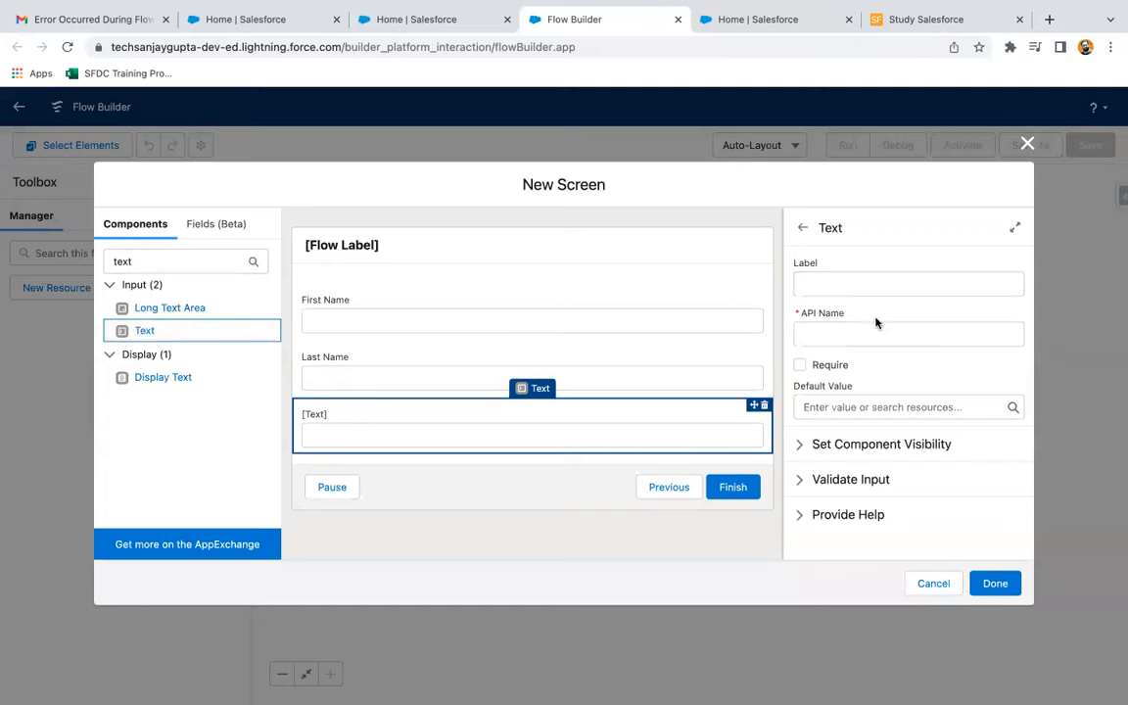
{"action": "type", "text": "Phone"}
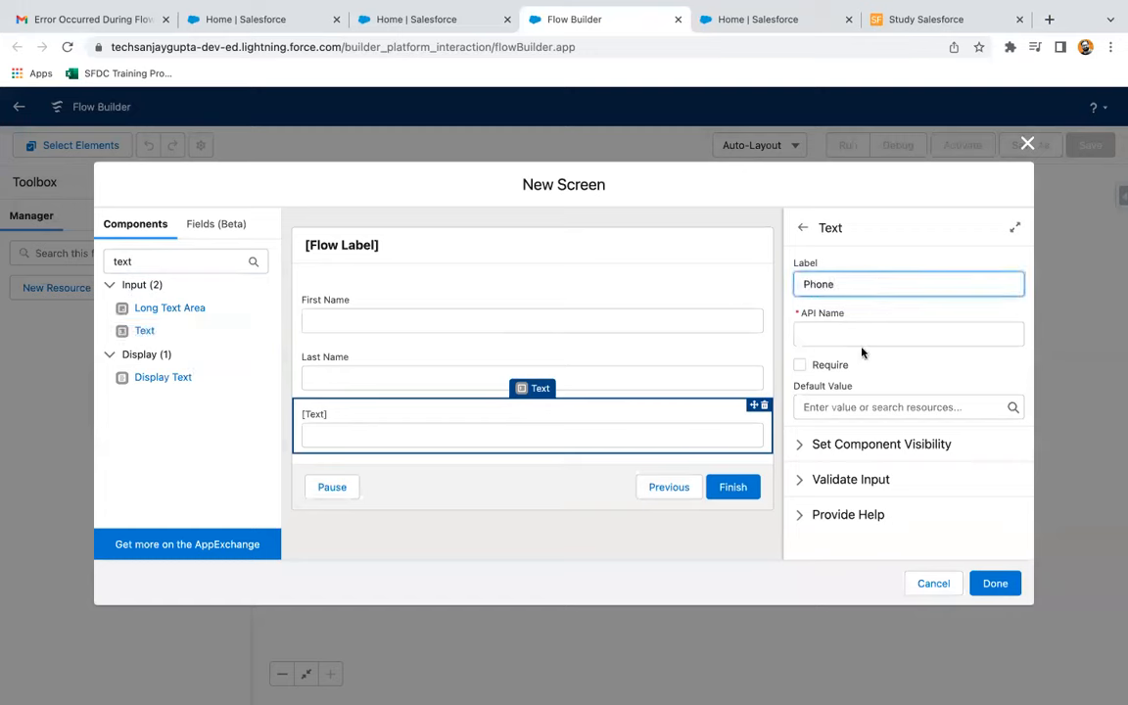
{"action": "type", "text": "Phone"}
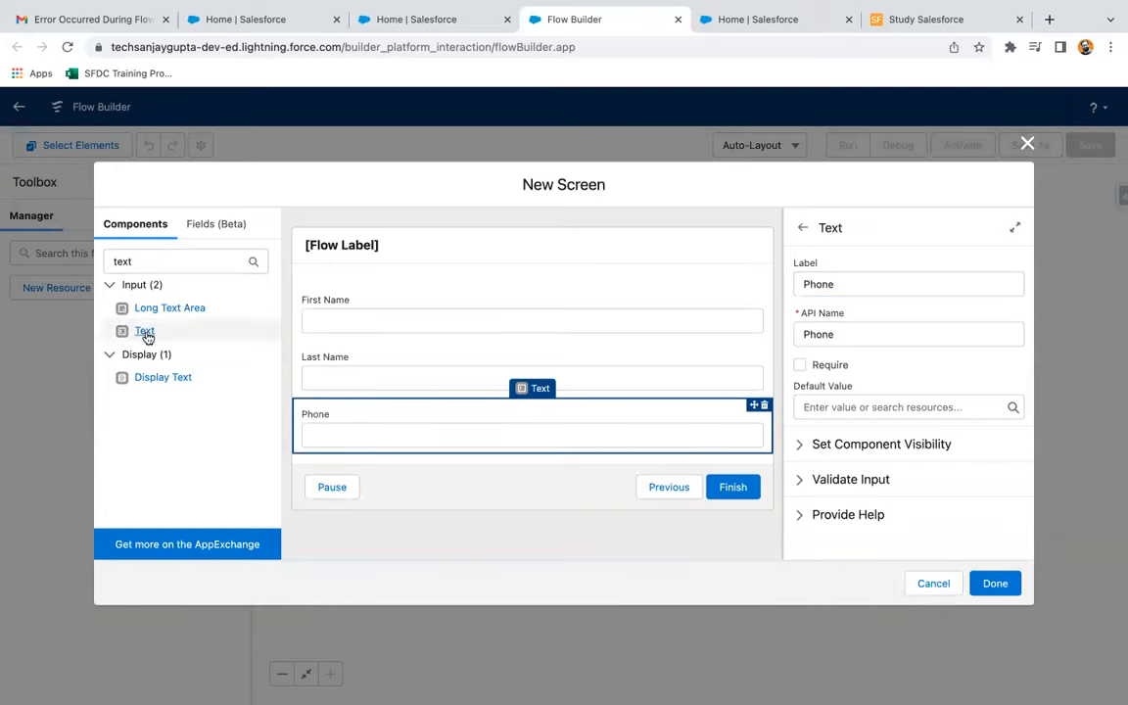
{"action": "type", "text": "Email"}
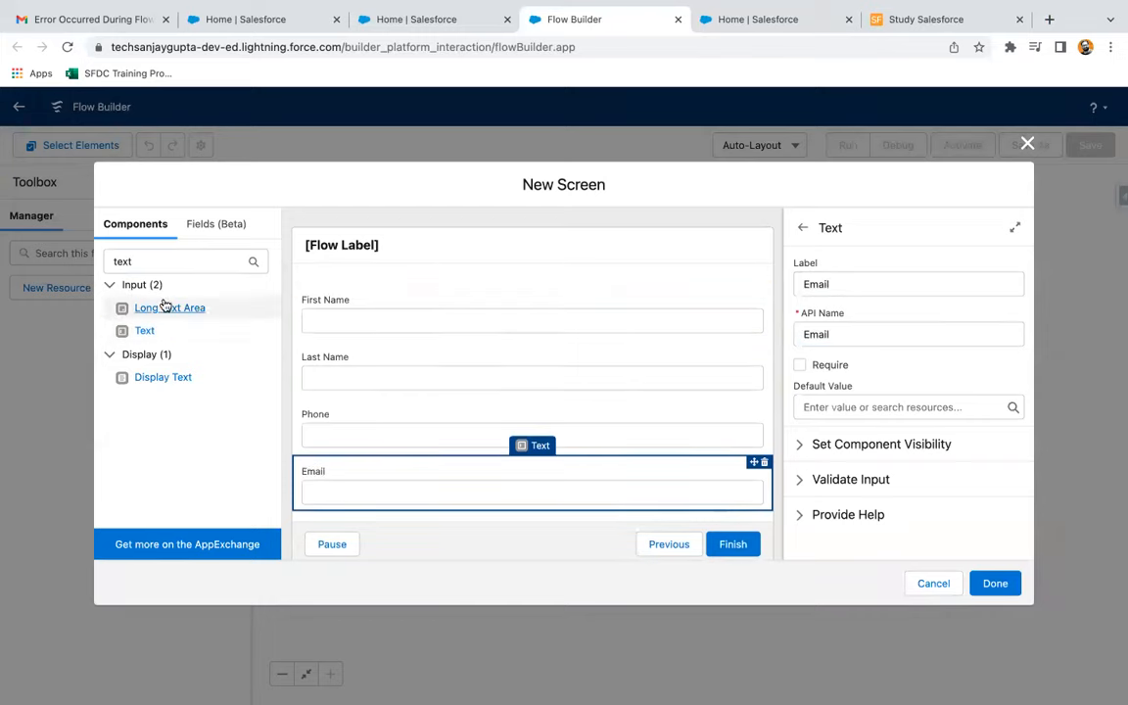
{"action": "type", "text": "look"}
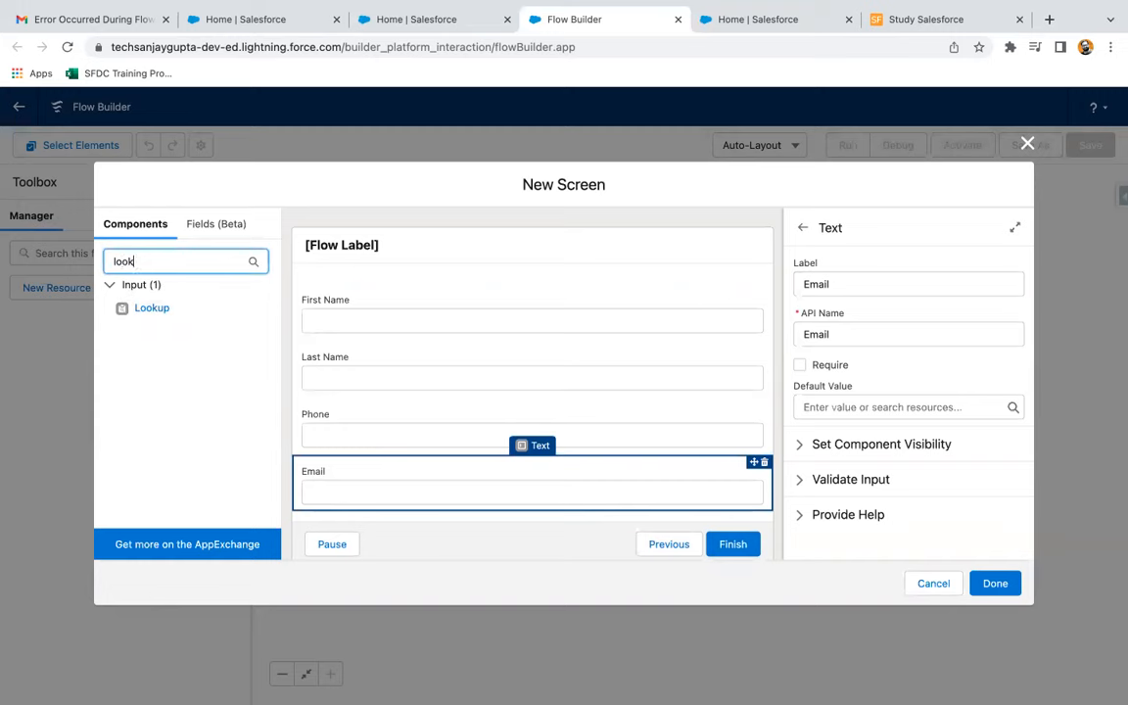
Add a Lookup component below Email and give it the API name acc
{"action": "left_click", "coordinate": [153, 308]}
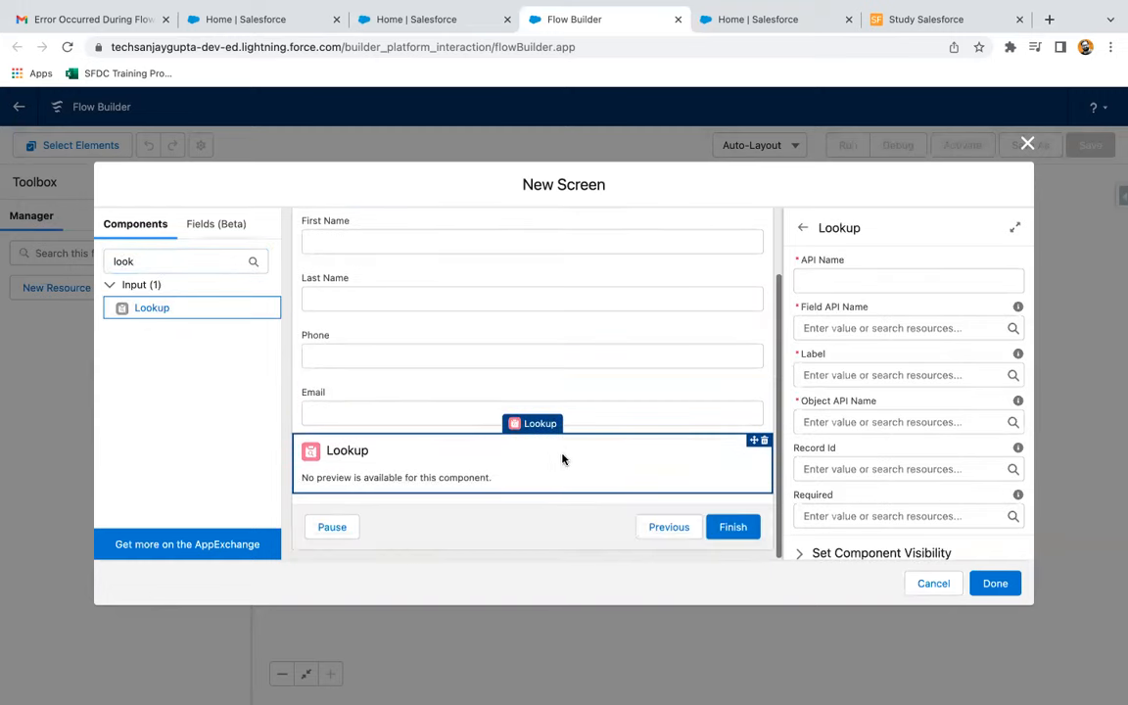
{"action": "left_click", "coordinate": [909, 282]}
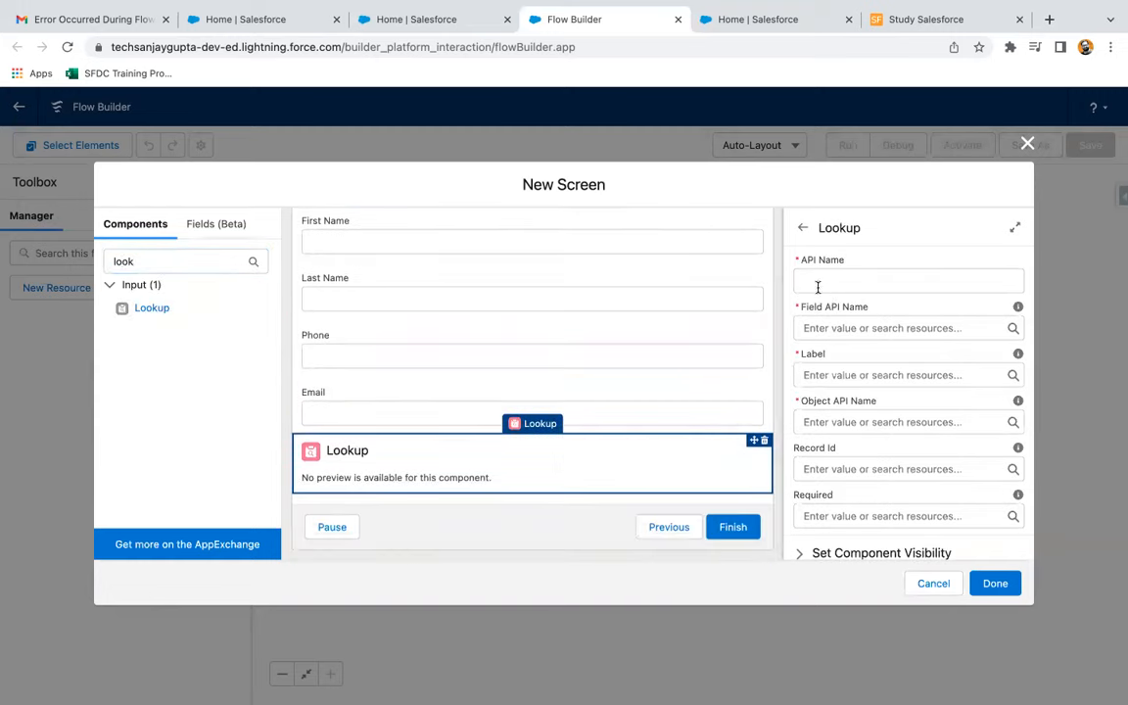
{"action": "left_click", "coordinate": [909, 280]}
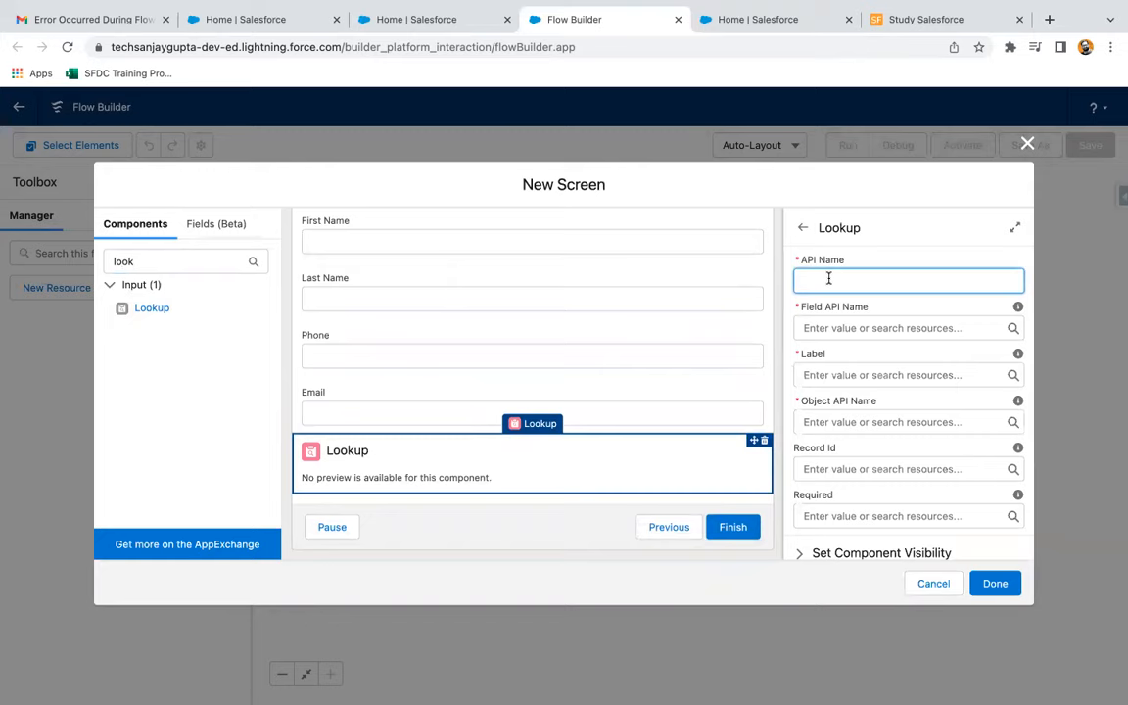
{"action": "type", "text": "acc"}
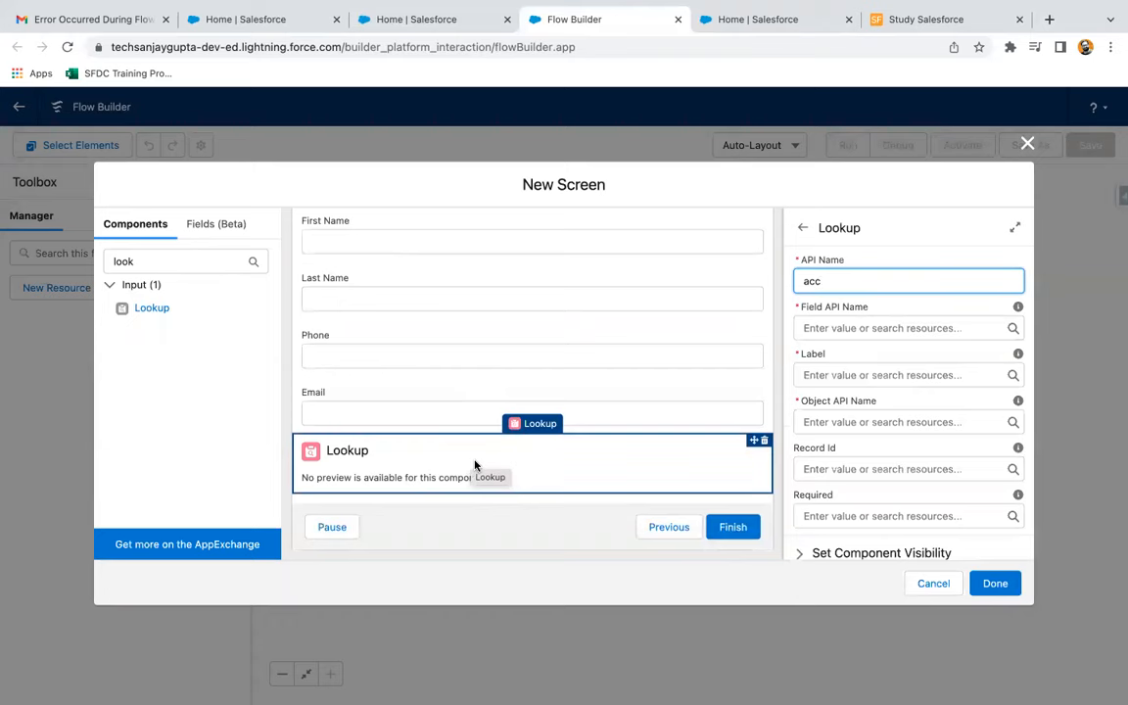
Look up the Contact Account field's API name AccountId in Object Manager for the lookup's Field API Name
{"action": "left_click", "coordinate": [433, 20]}
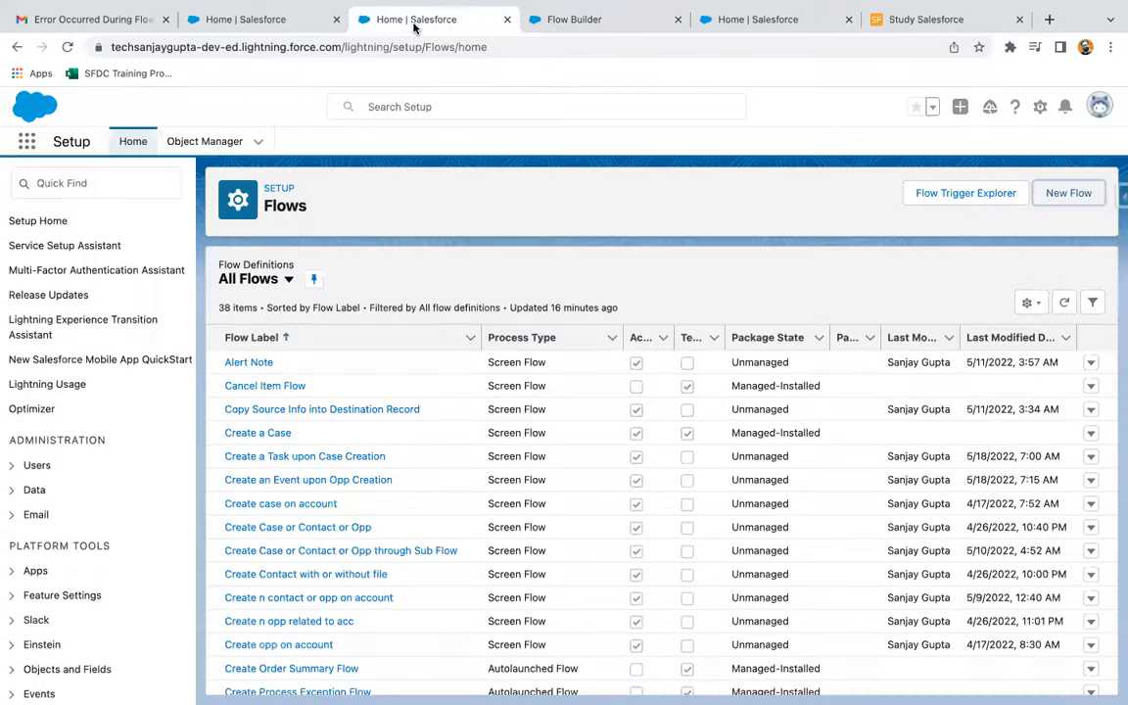
{"action": "left_click", "coordinate": [203, 141]}
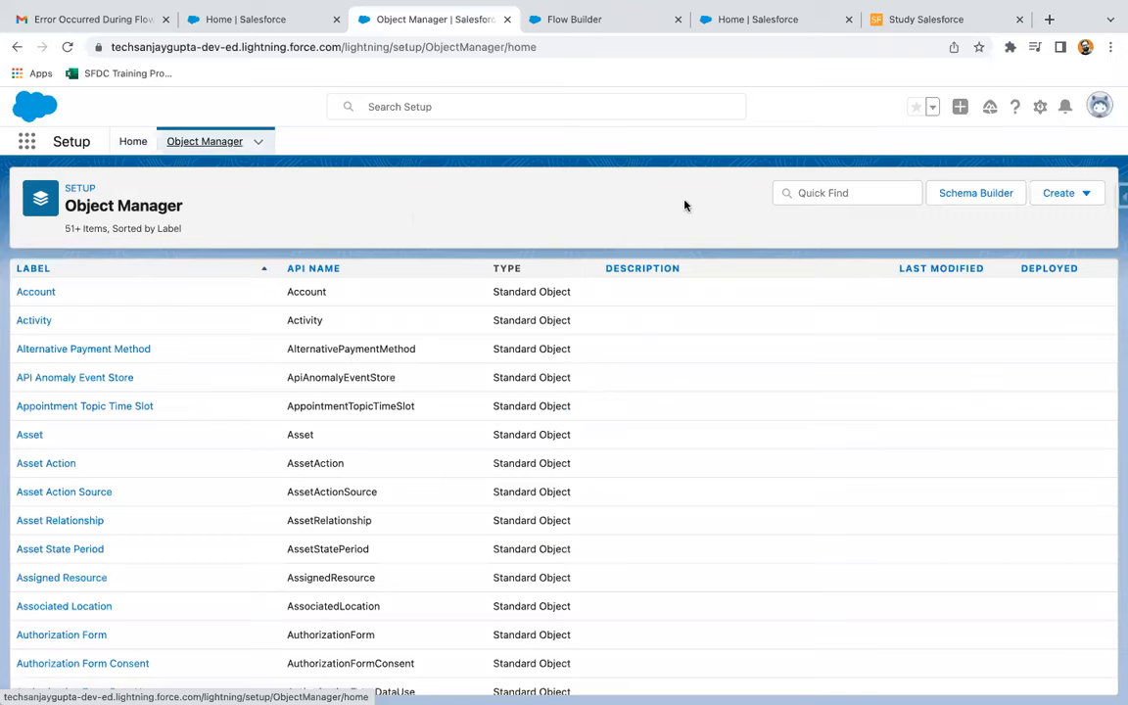
{"action": "type", "text": "contact"}
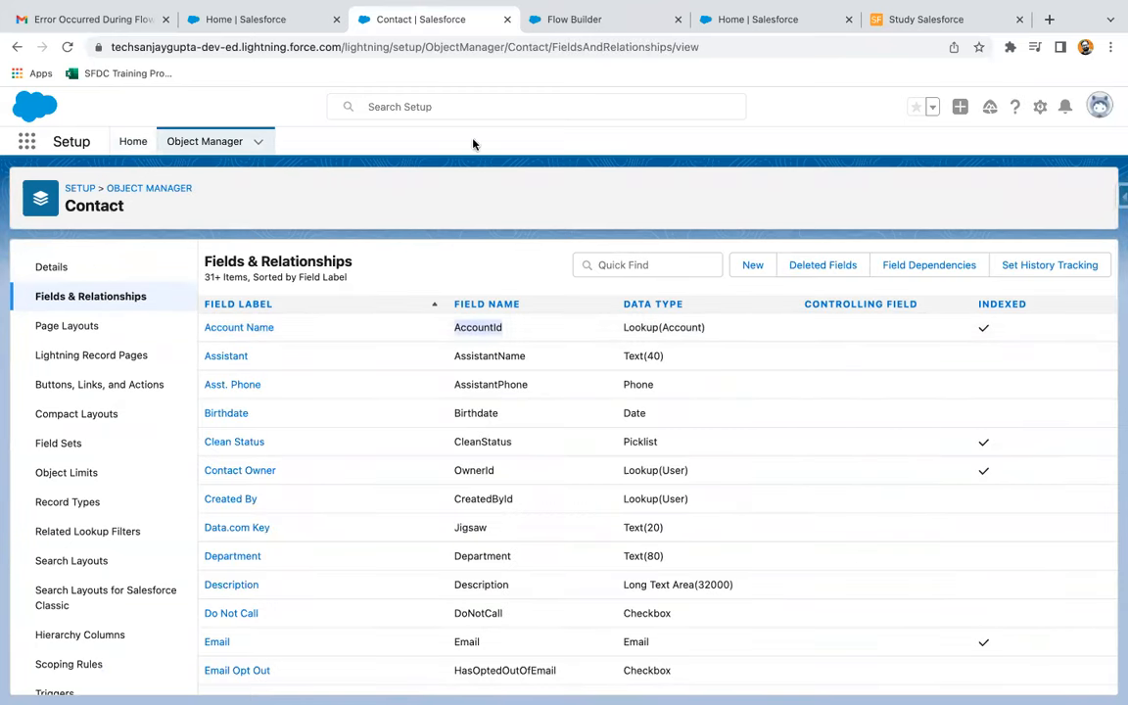
{"action": "left_click", "coordinate": [603, 19]}
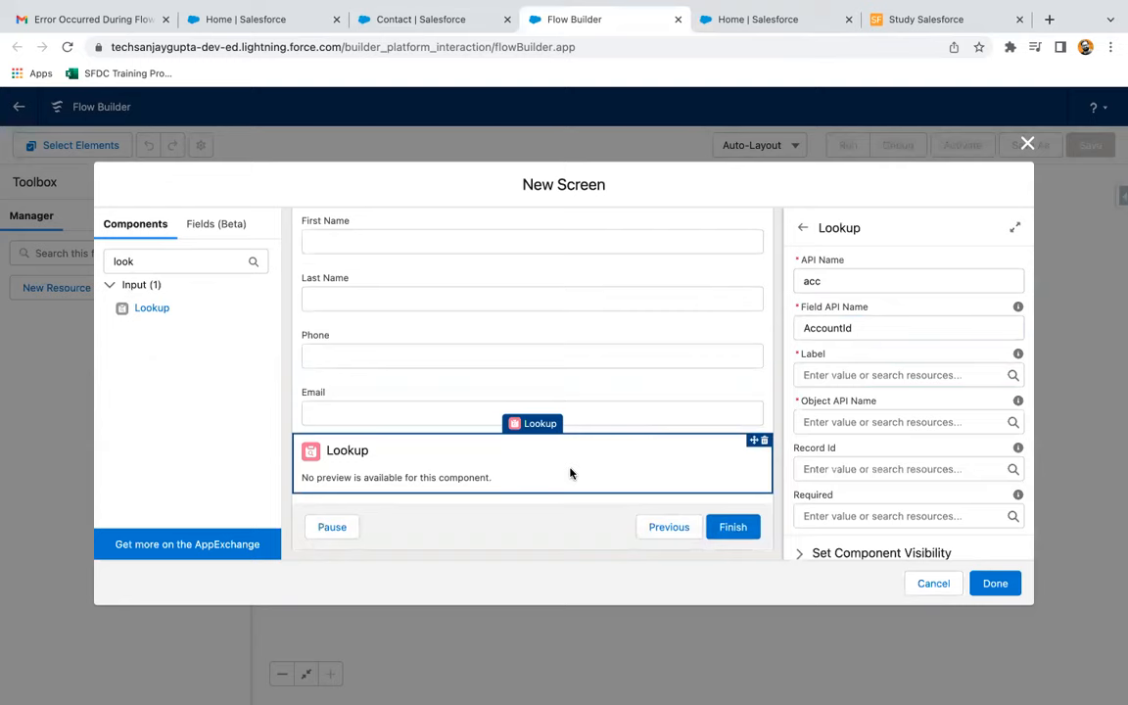
Set the lookup's Label to Account Name, Field API Name AccountId and Object API Name Contact
{"action": "left_click", "coordinate": [905, 376]}
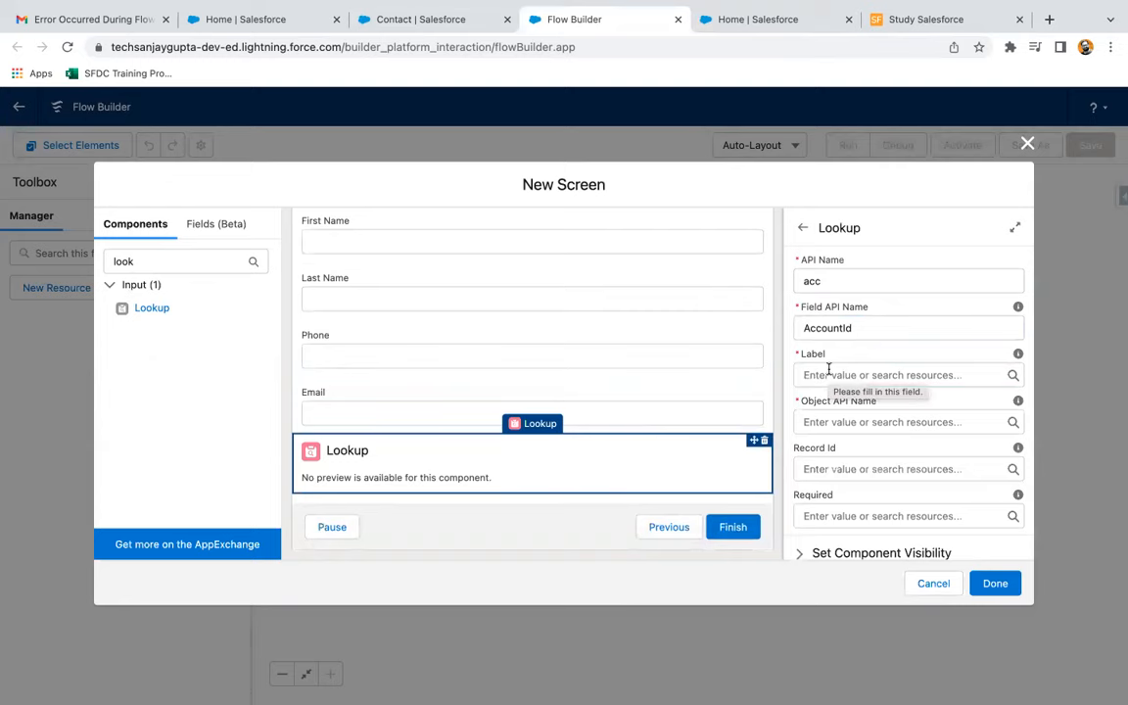
{"action": "type", "text": "Account Name"}
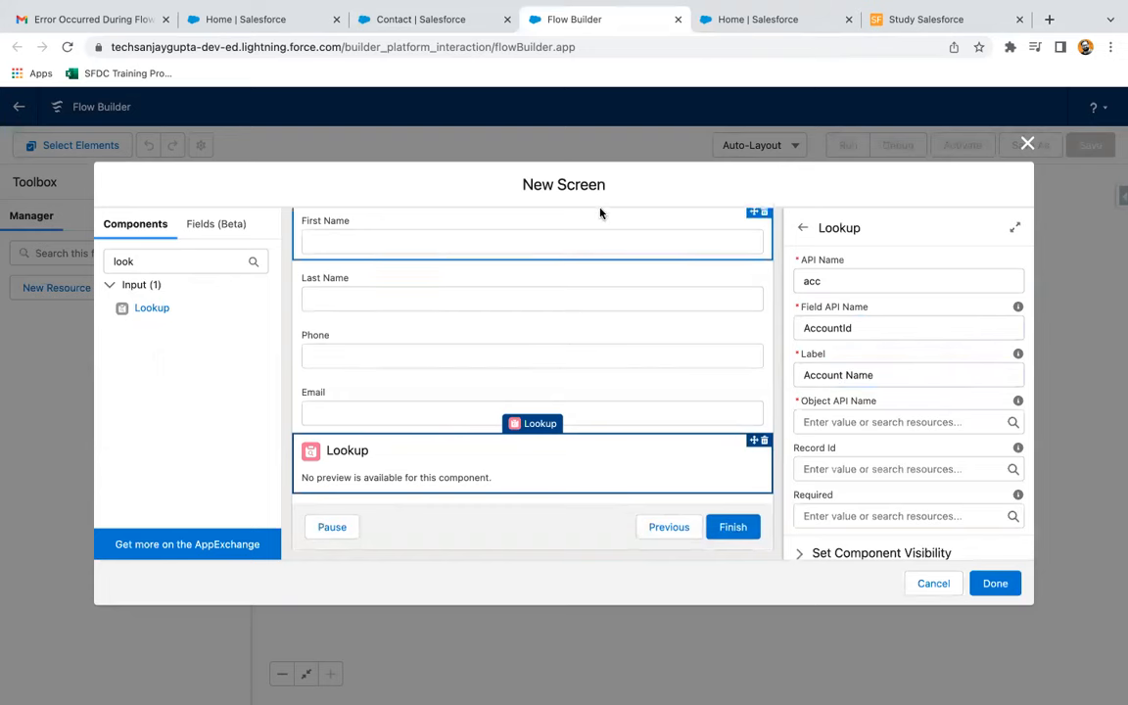
{"action": "left_click", "coordinate": [430, 19]}
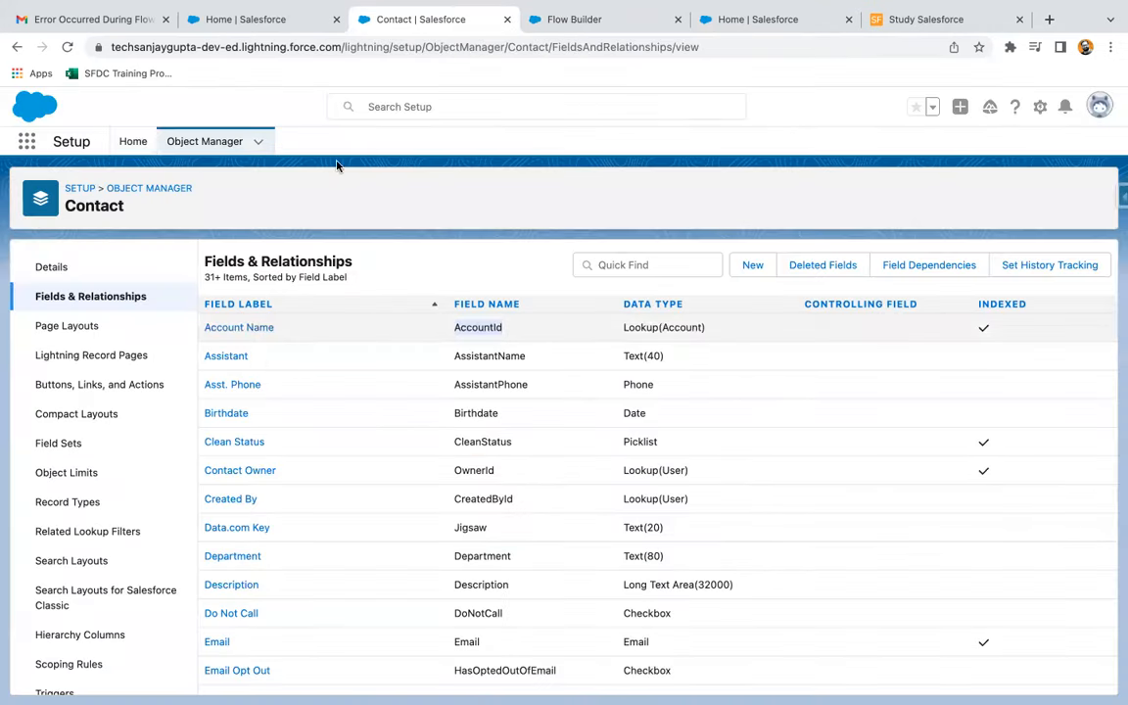
{"action": "left_click", "coordinate": [574, 19]}
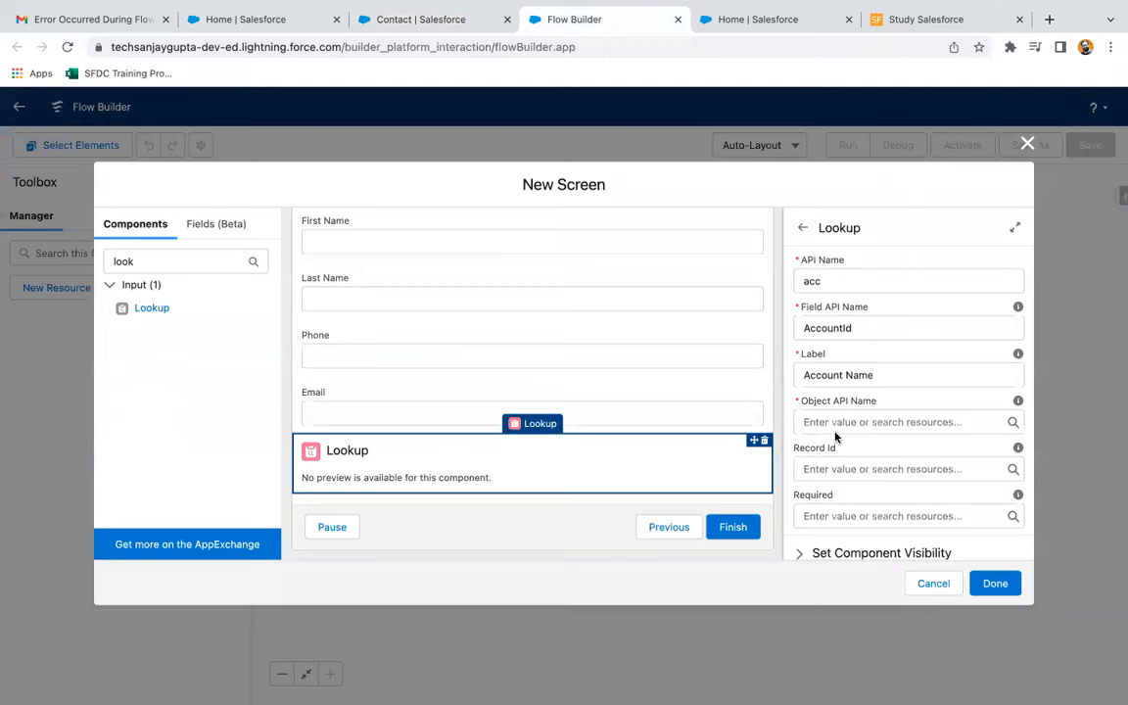
{"action": "type", "text": "Account"}
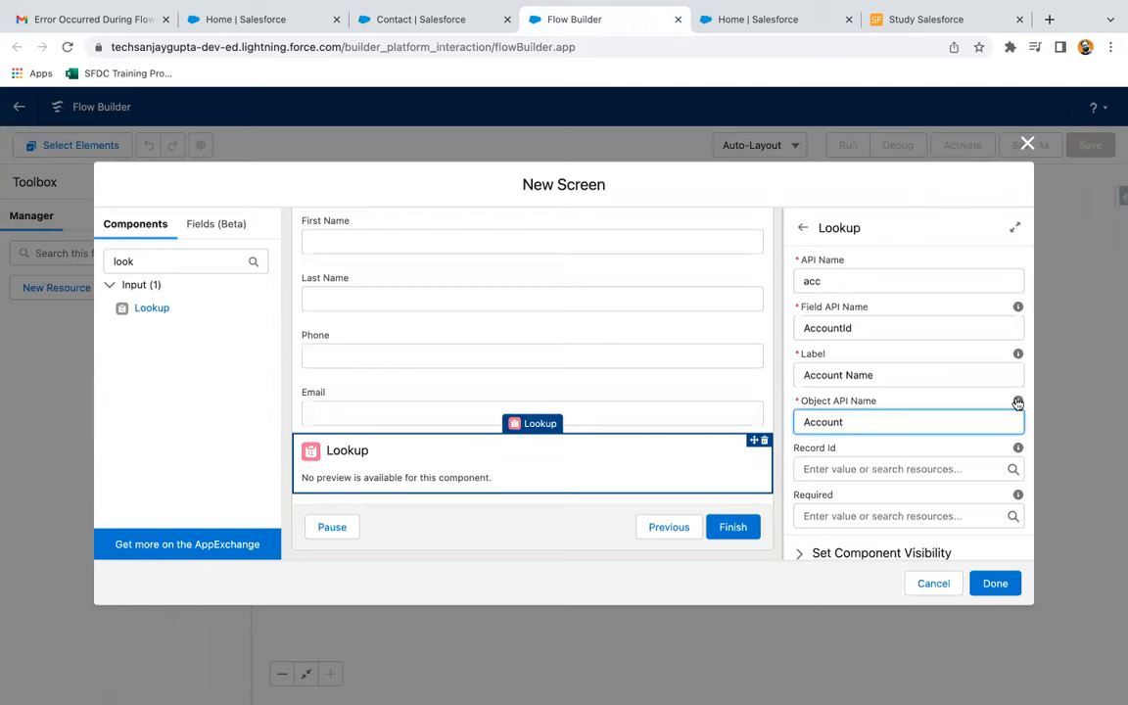
{"action": "mouse_move", "coordinate": [1019, 404]}
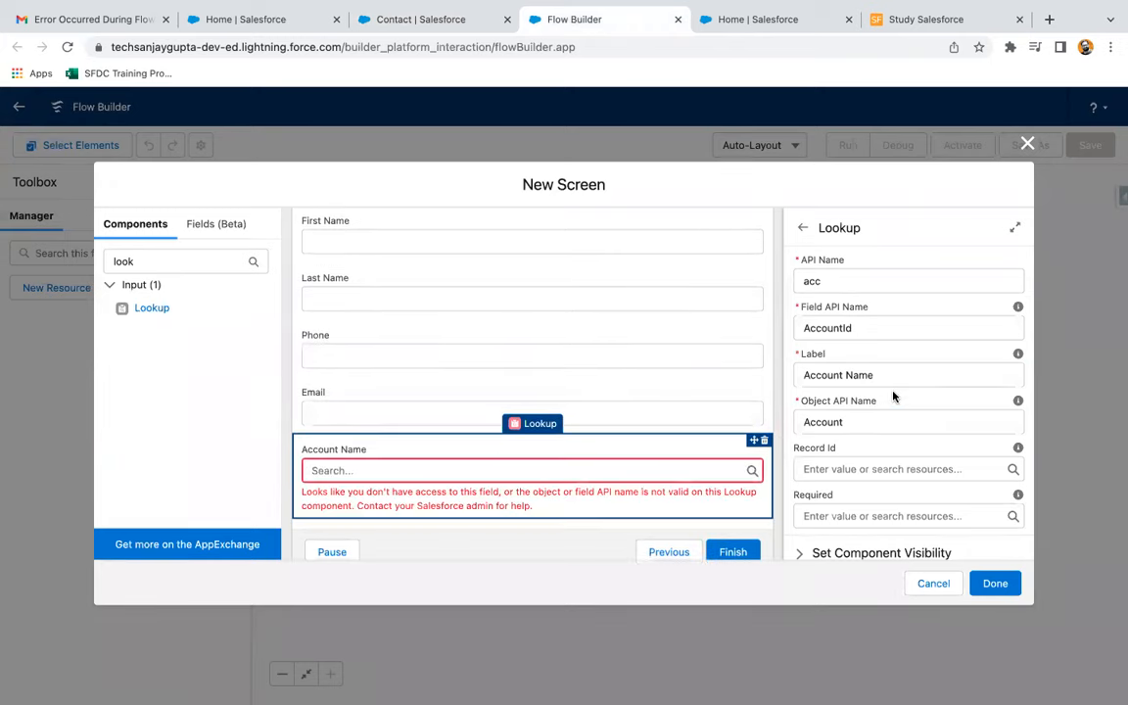
{"action": "mouse_move", "coordinate": [527, 499]}
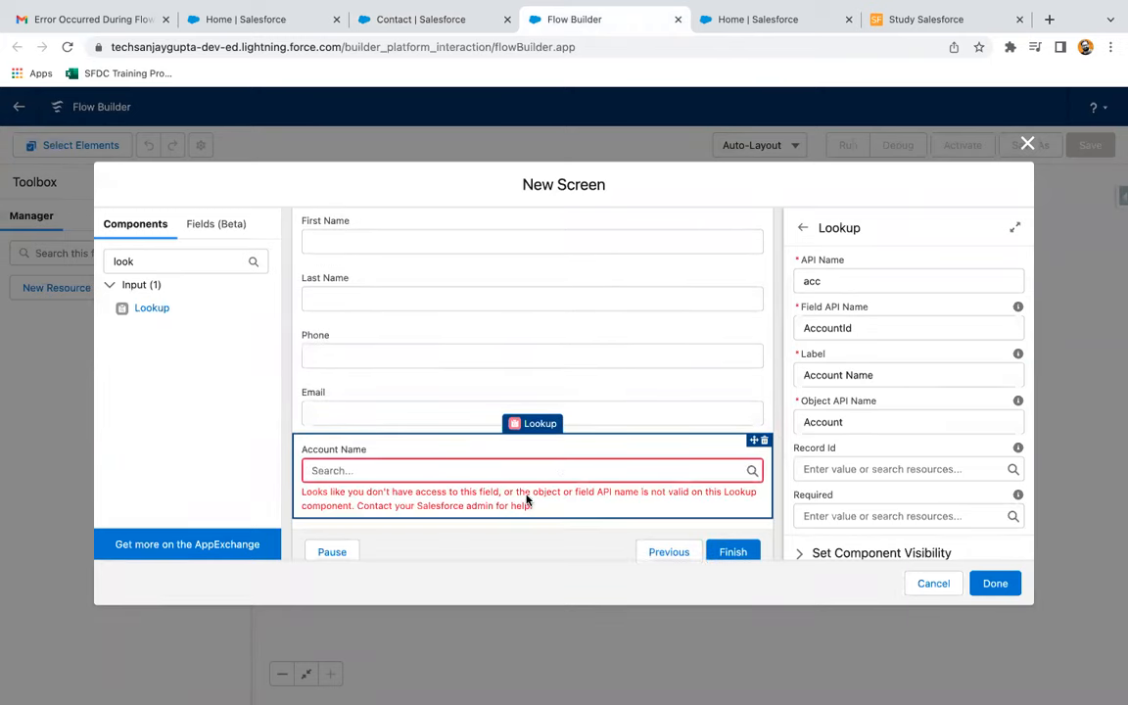
{"action": "type", "text": "Contact"}
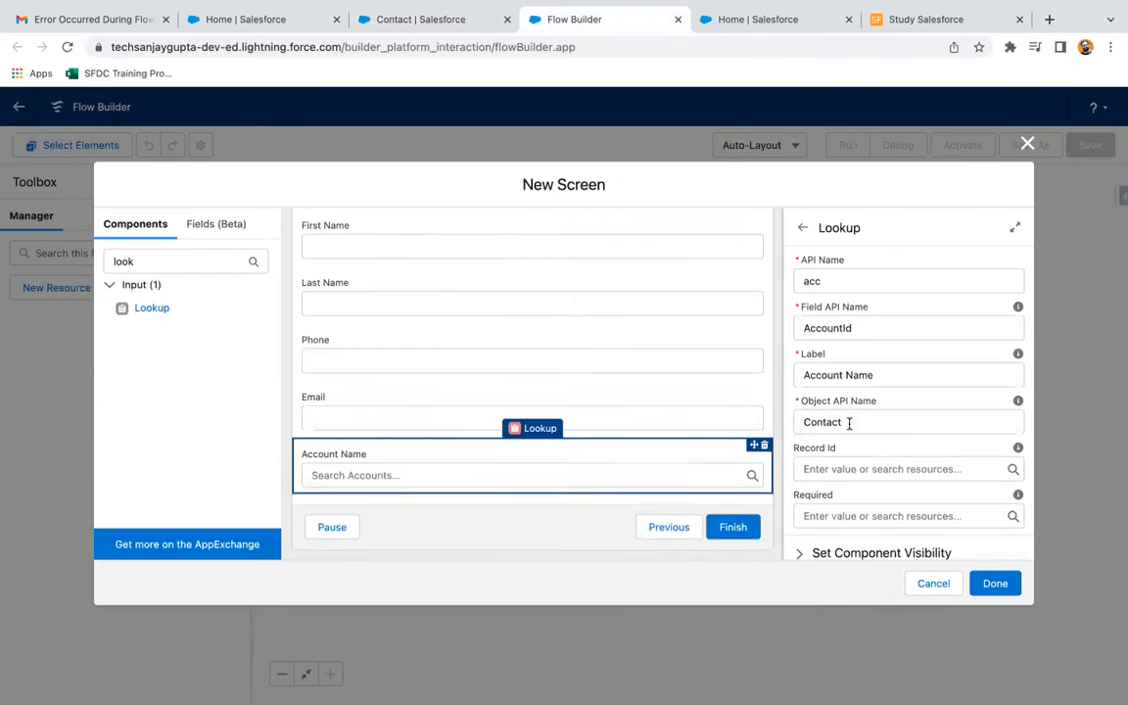
{"action": "mouse_move", "coordinate": [1019, 402]}
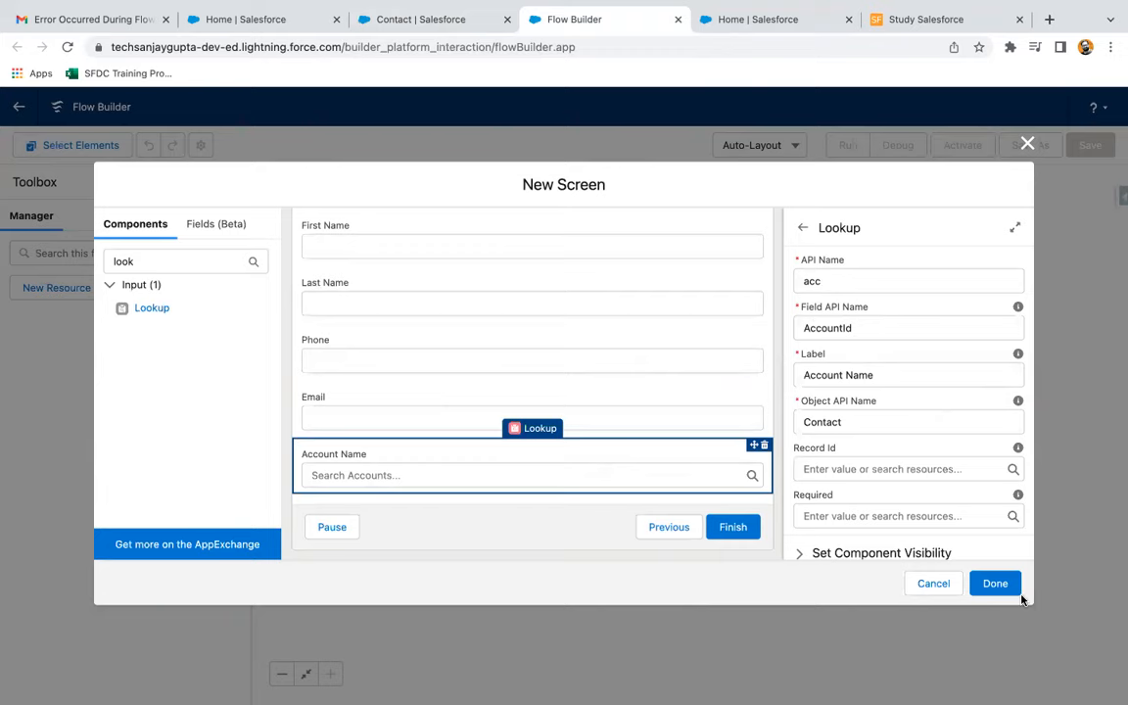
Add a Create Records element 'Create Contact' after the screen, using separate resources on object Contact
{"action": "left_click", "coordinate": [995, 584]}
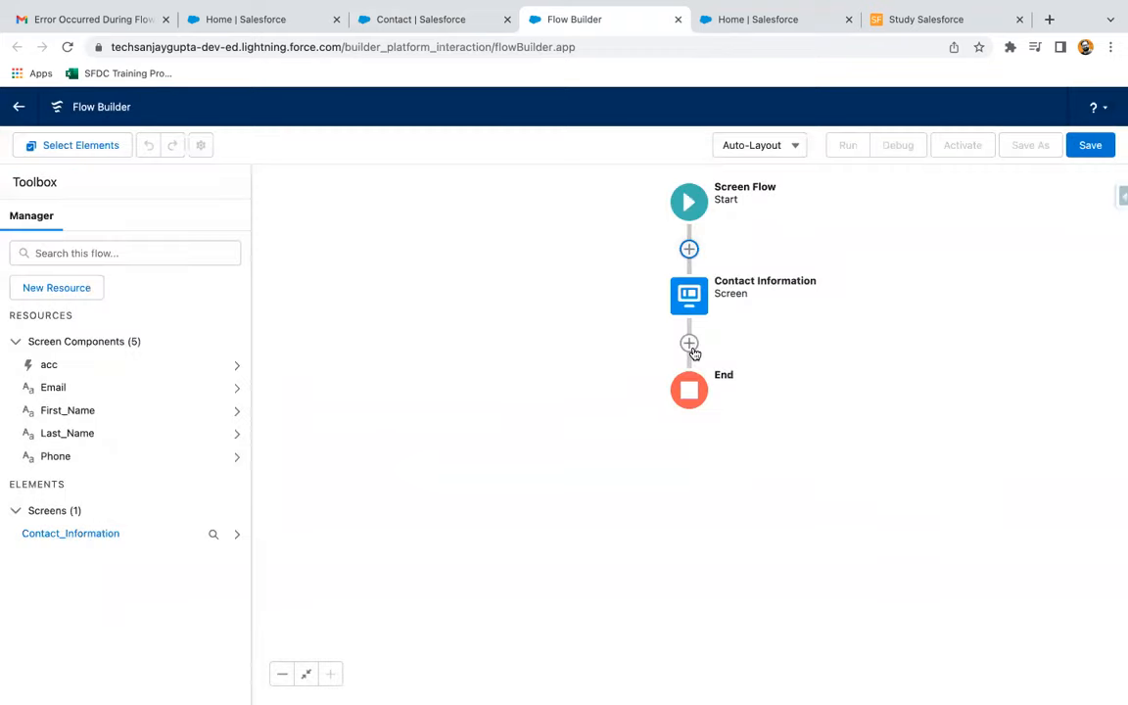
{"action": "left_click", "coordinate": [689, 343]}
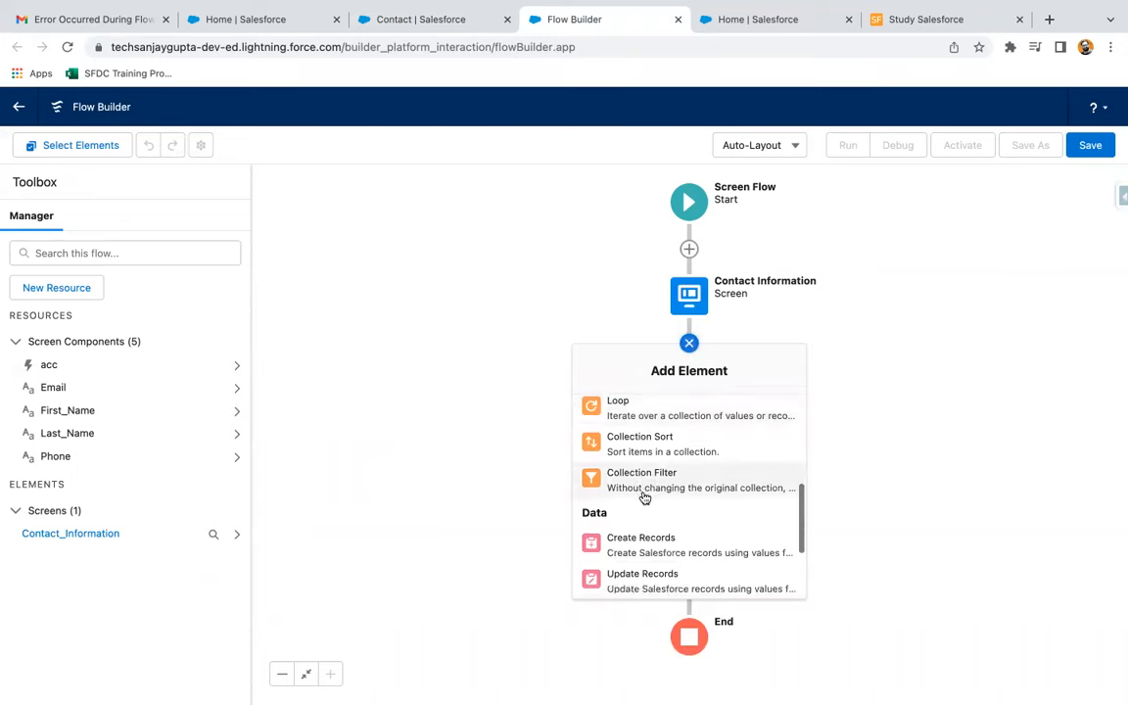
{"action": "left_click", "coordinate": [640, 537]}
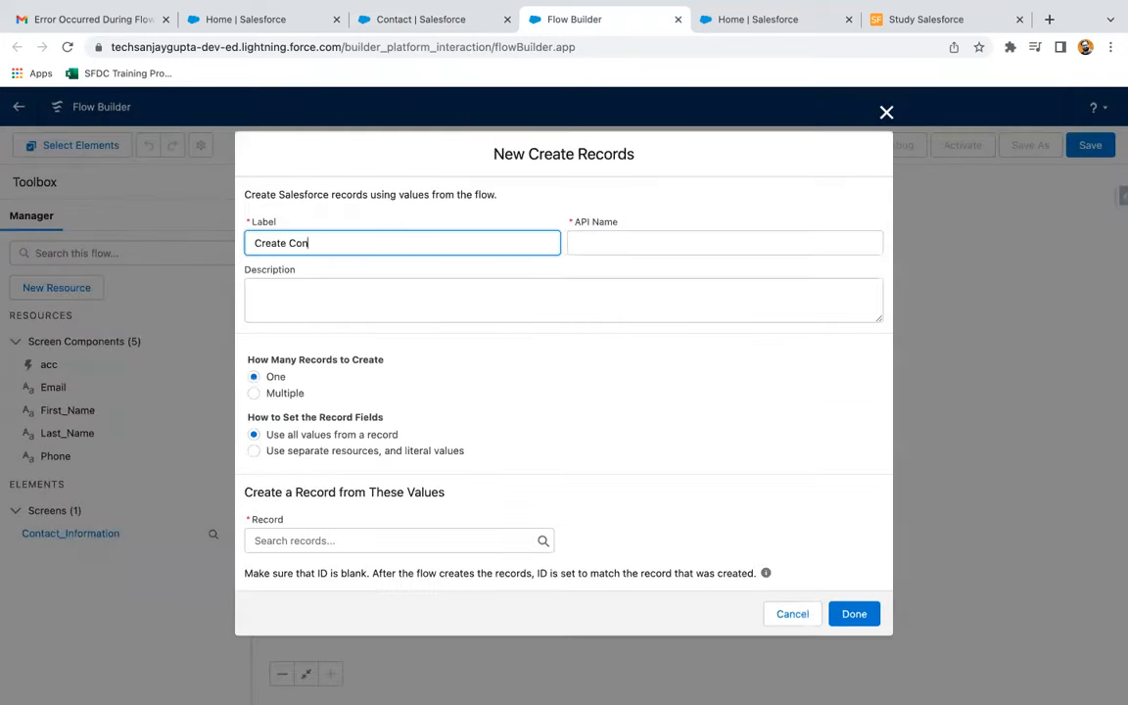
{"action": "type", "text": "tact"}
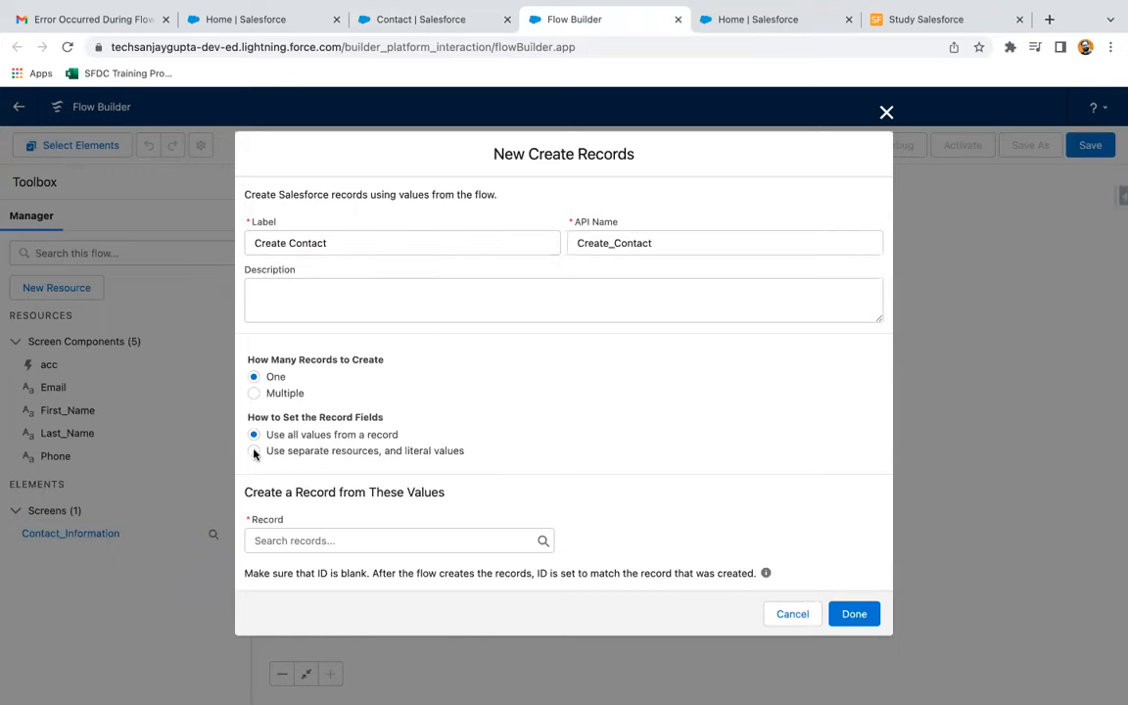
{"action": "left_click", "coordinate": [254, 451]}
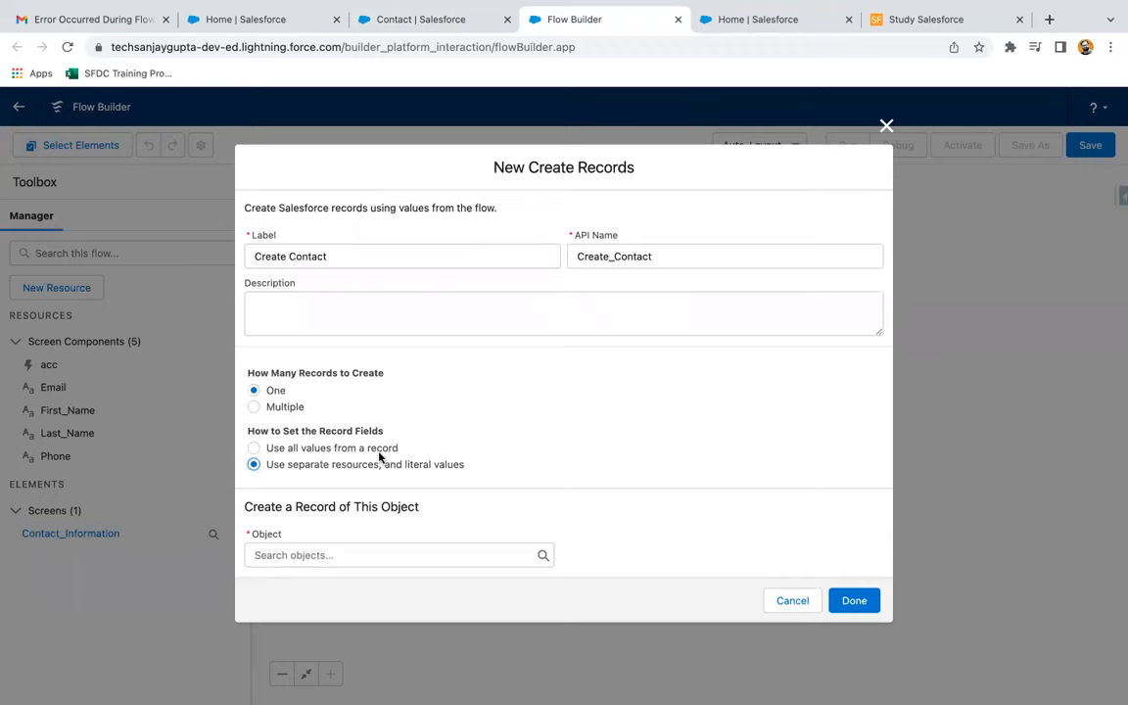
{"action": "left_click", "coordinate": [399, 557]}
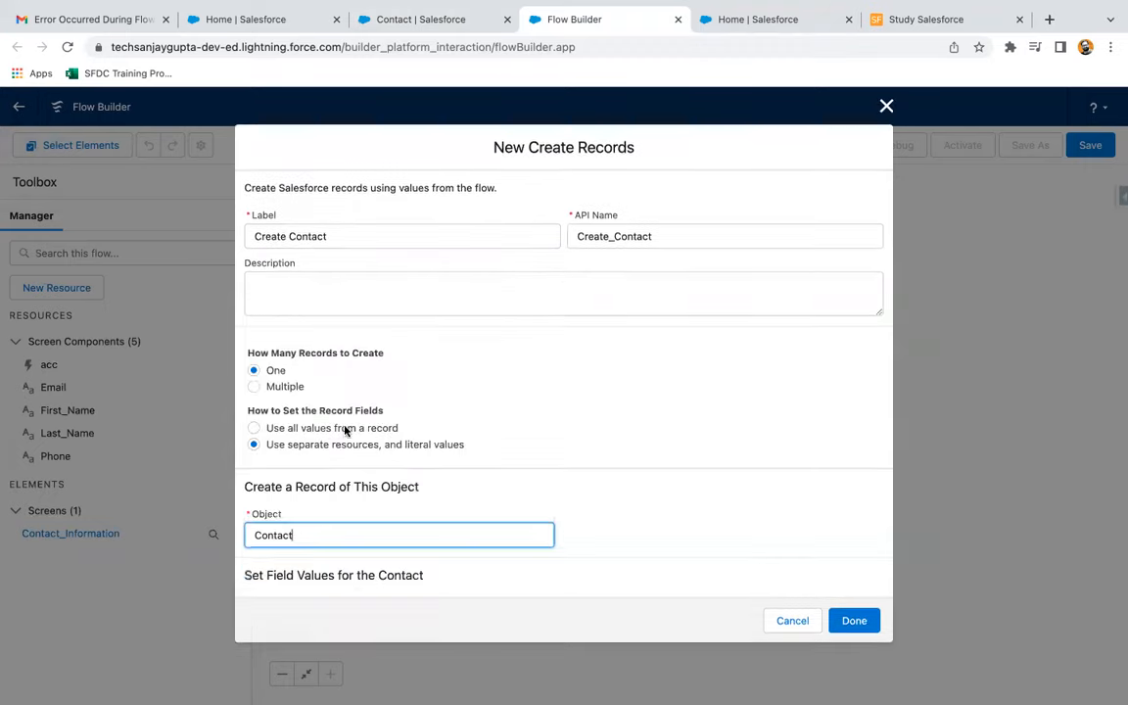
Map FirstName from First_Name and HomePhone from the Phone screen input
{"action": "type", "text": "fir"}
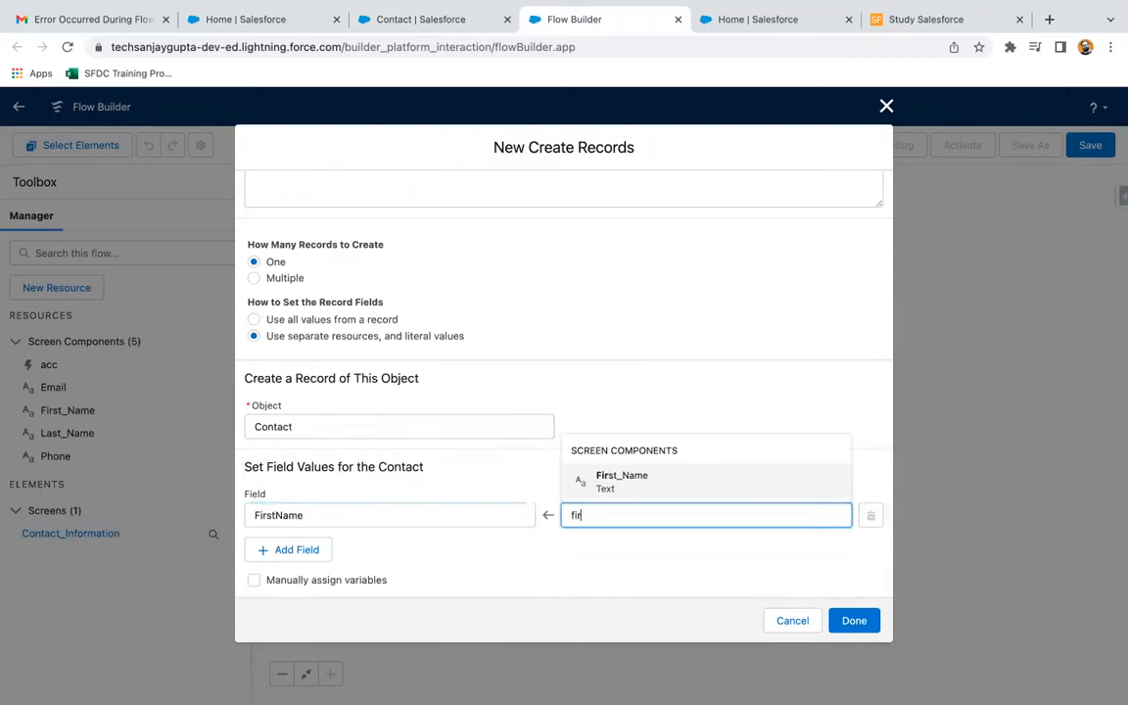
{"action": "left_click", "coordinate": [623, 482]}
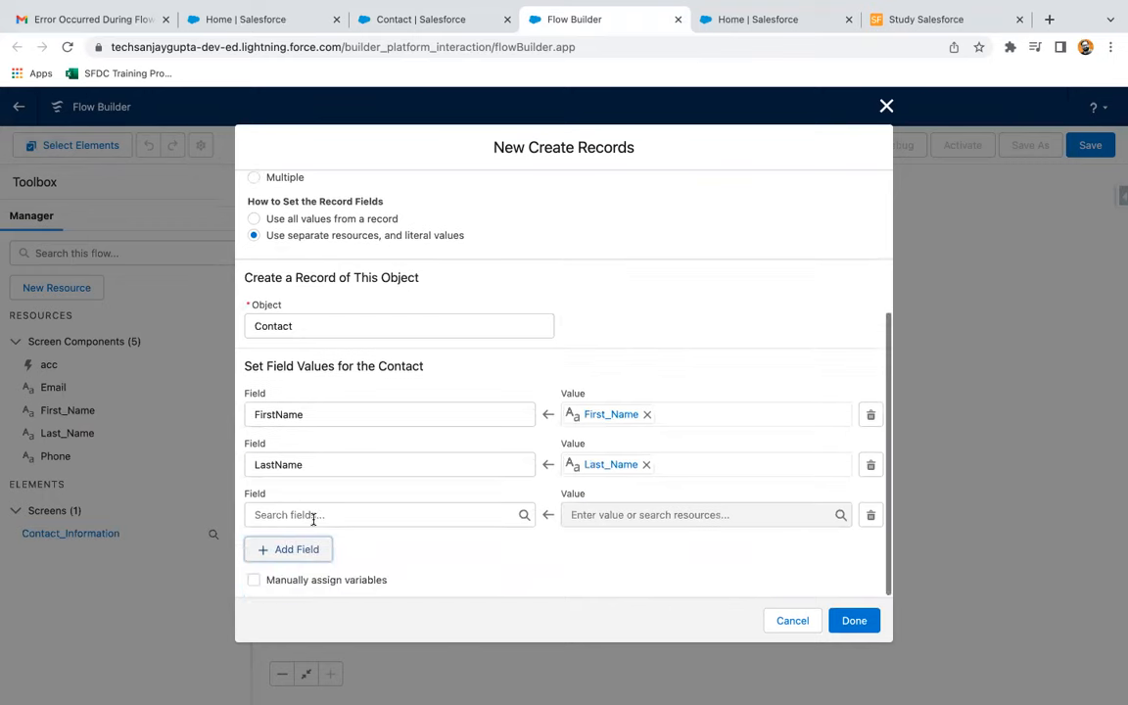
{"action": "type", "text": "phone"}
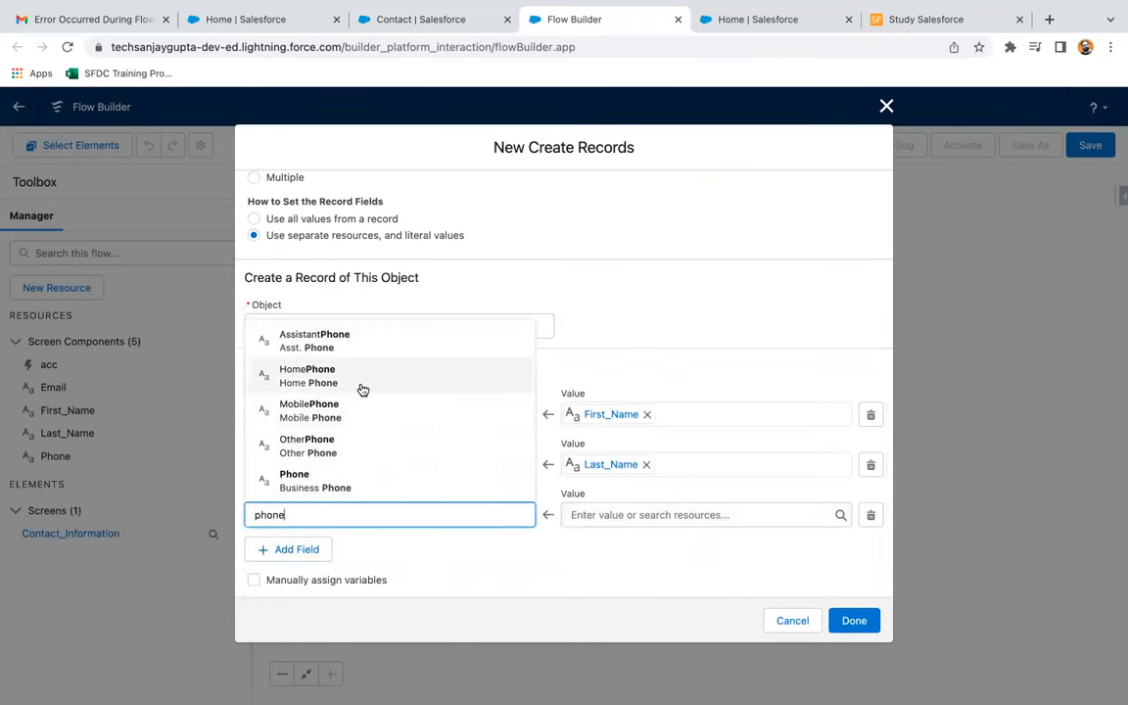
{"action": "left_click", "coordinate": [308, 376]}
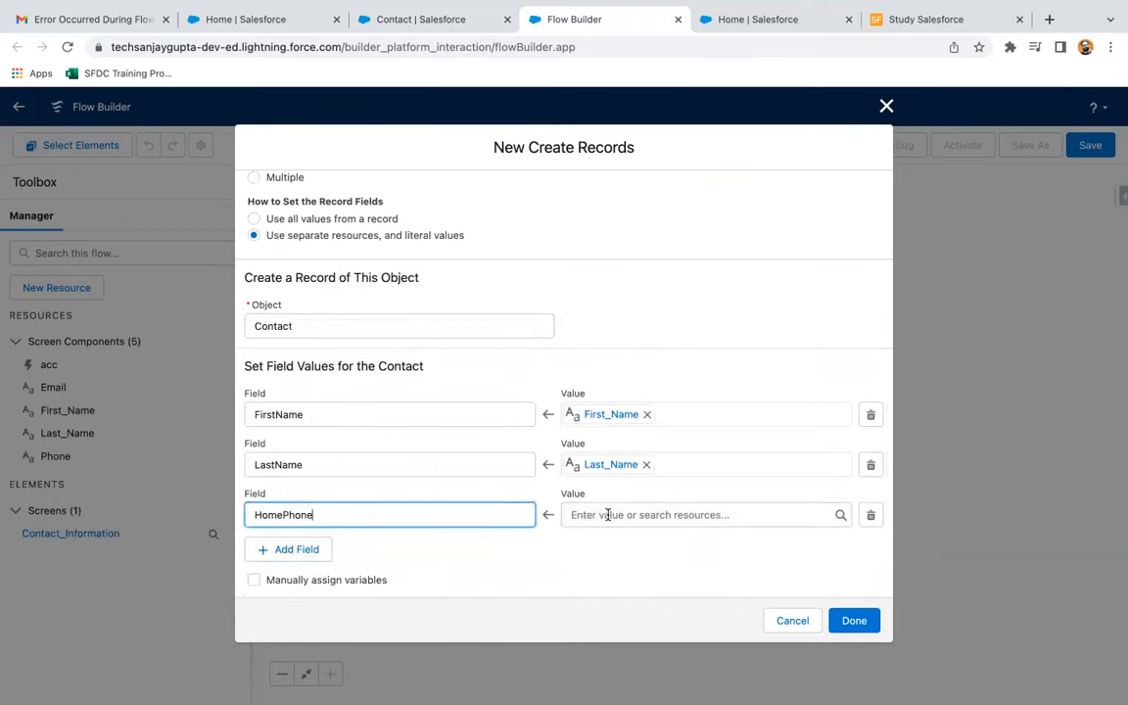
{"action": "type", "text": "{!Phone}"}
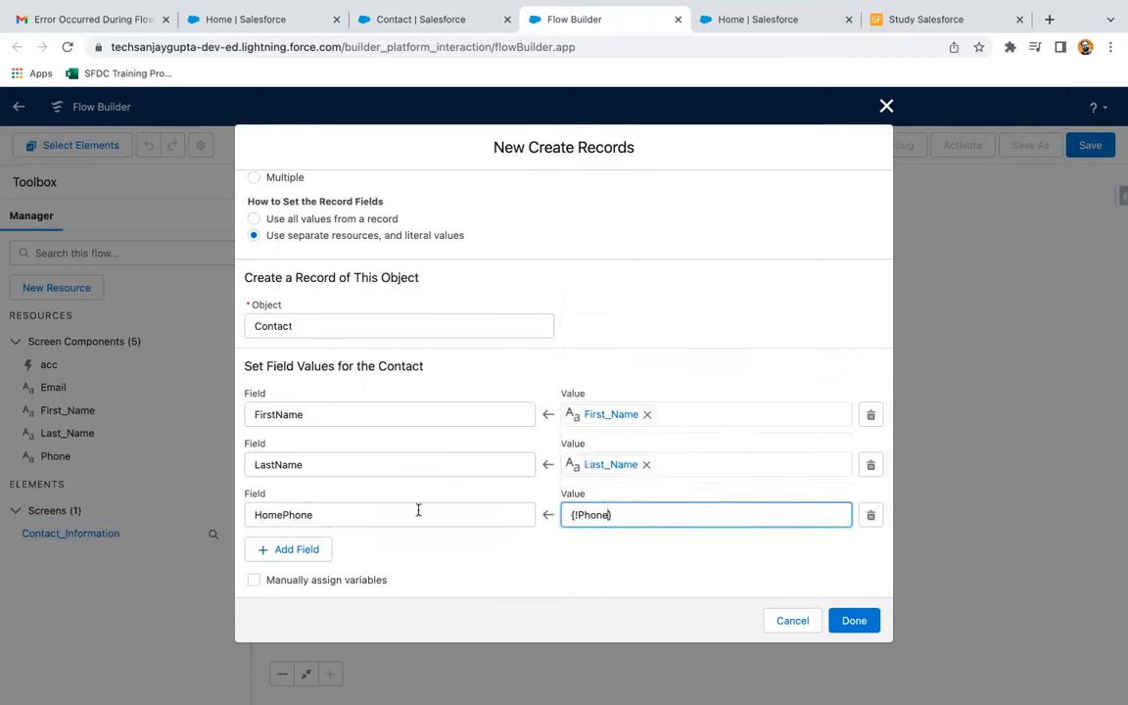
{"action": "left_click", "coordinate": [388, 513]}
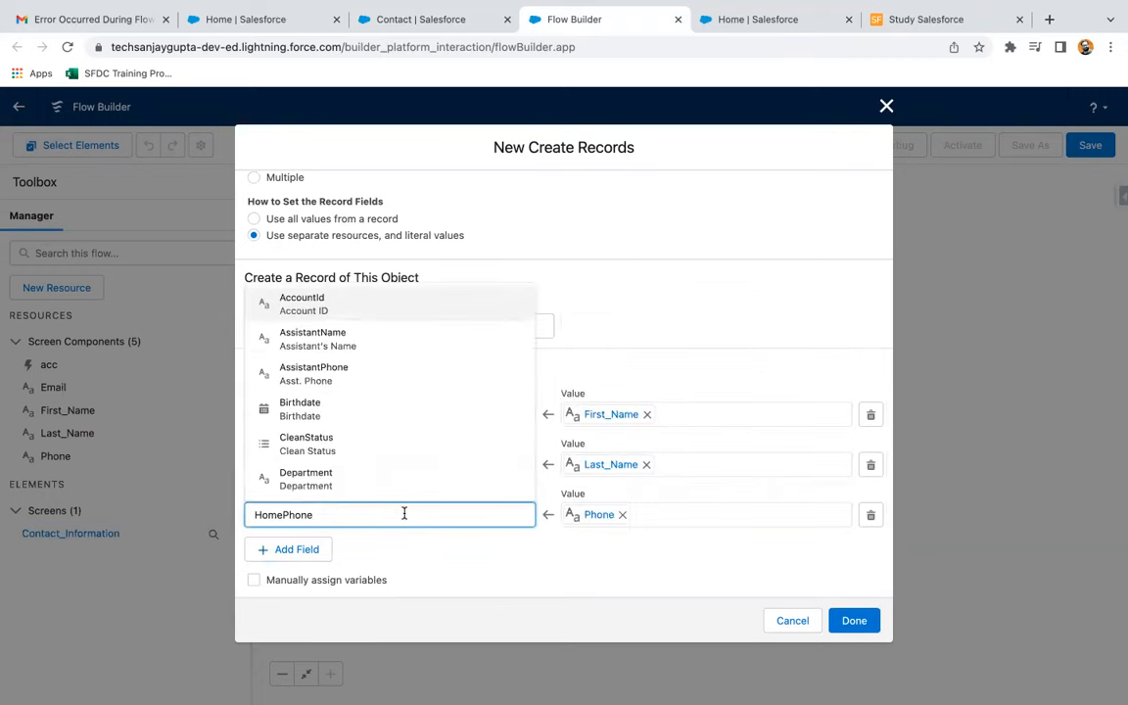
{"action": "type", "text": "phone"}
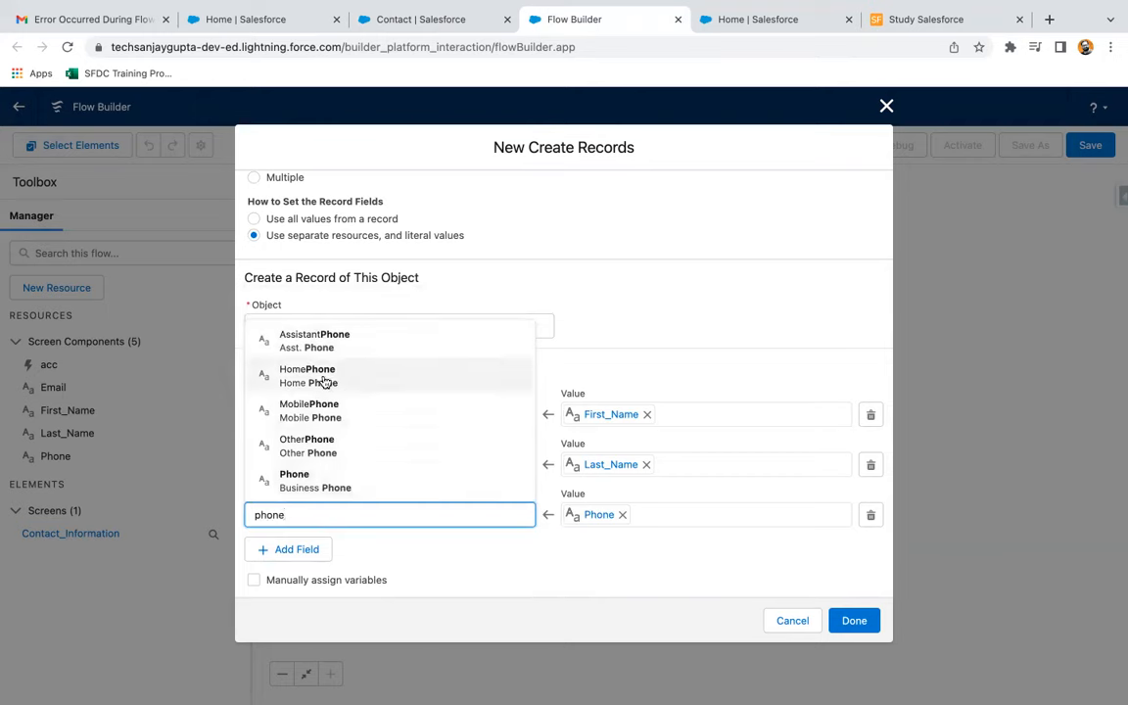
{"action": "left_click", "coordinate": [305, 377]}
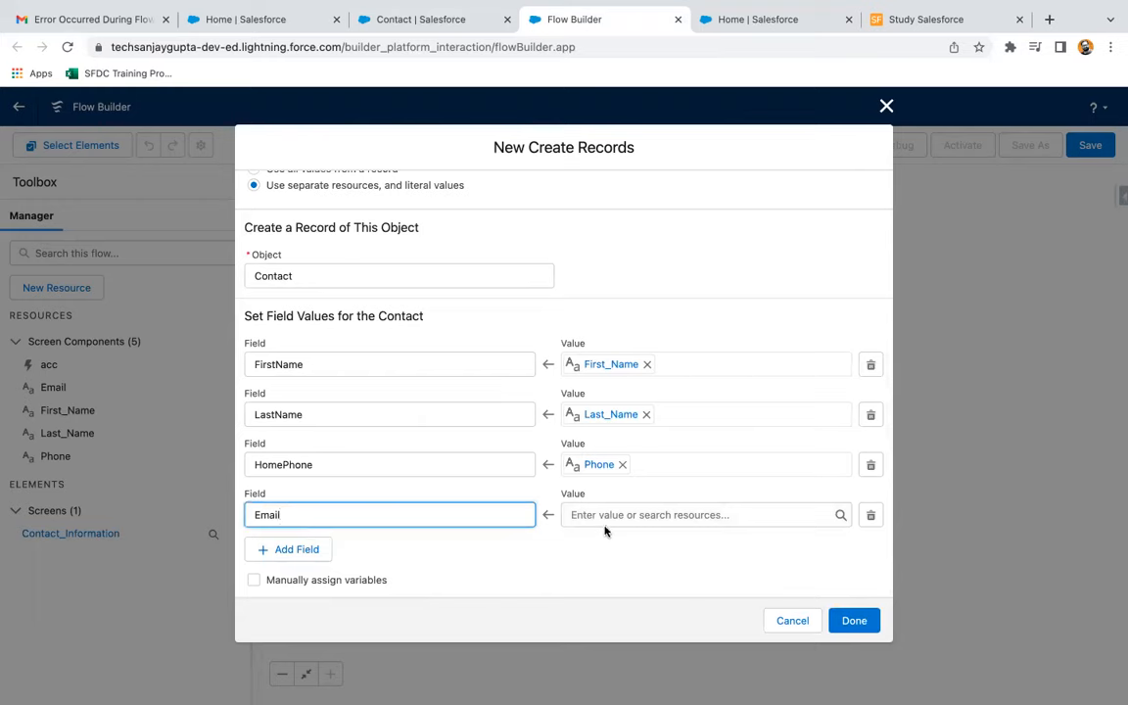
Map Email from {!Email} and AccountId from the lookup's record ID, finishing the element
{"action": "type", "text": "{!Email}"}
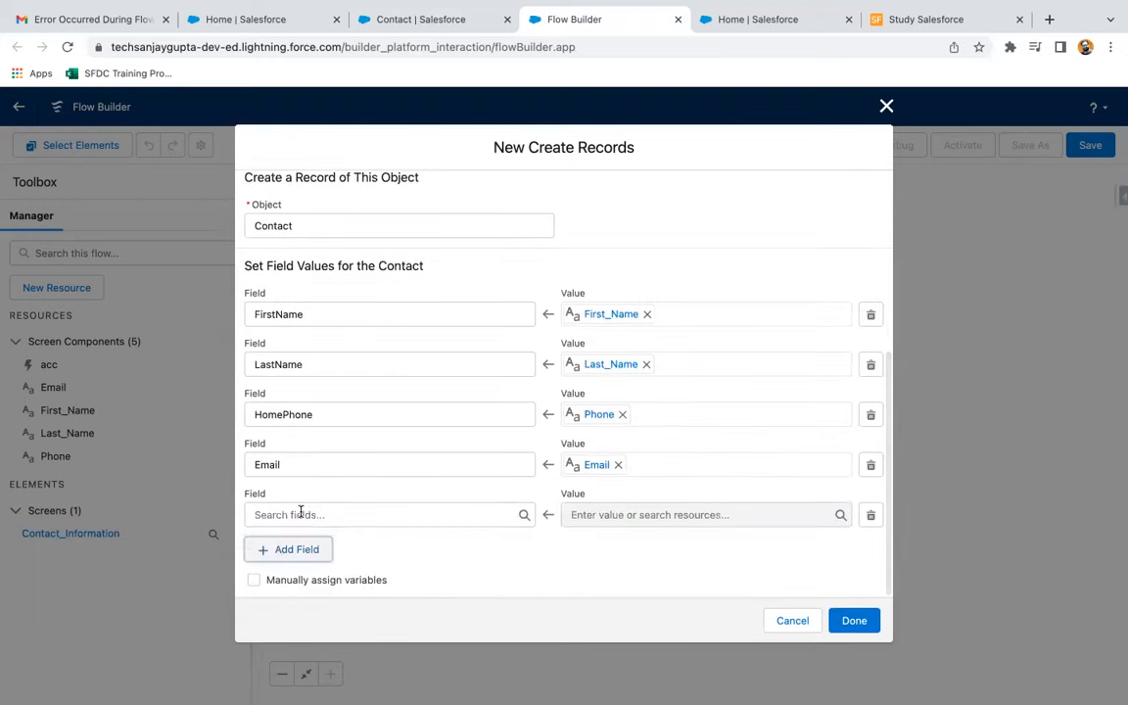
{"action": "type", "text": "acc.id}"}
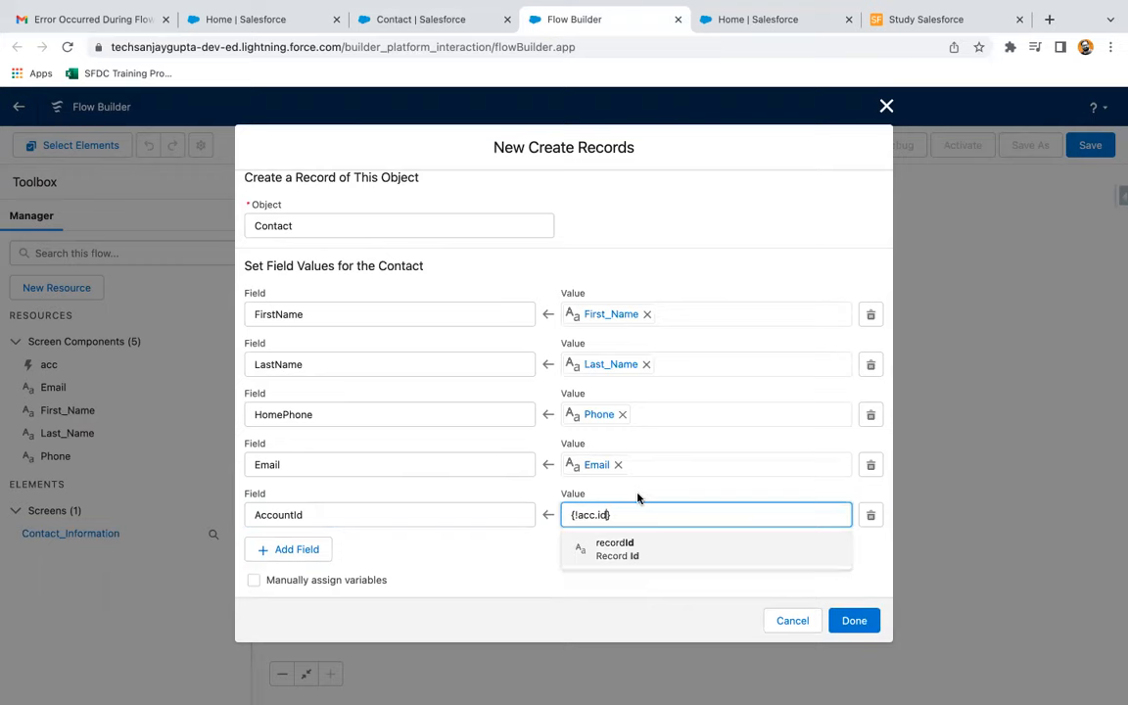
{"action": "left_click", "coordinate": [617, 549]}
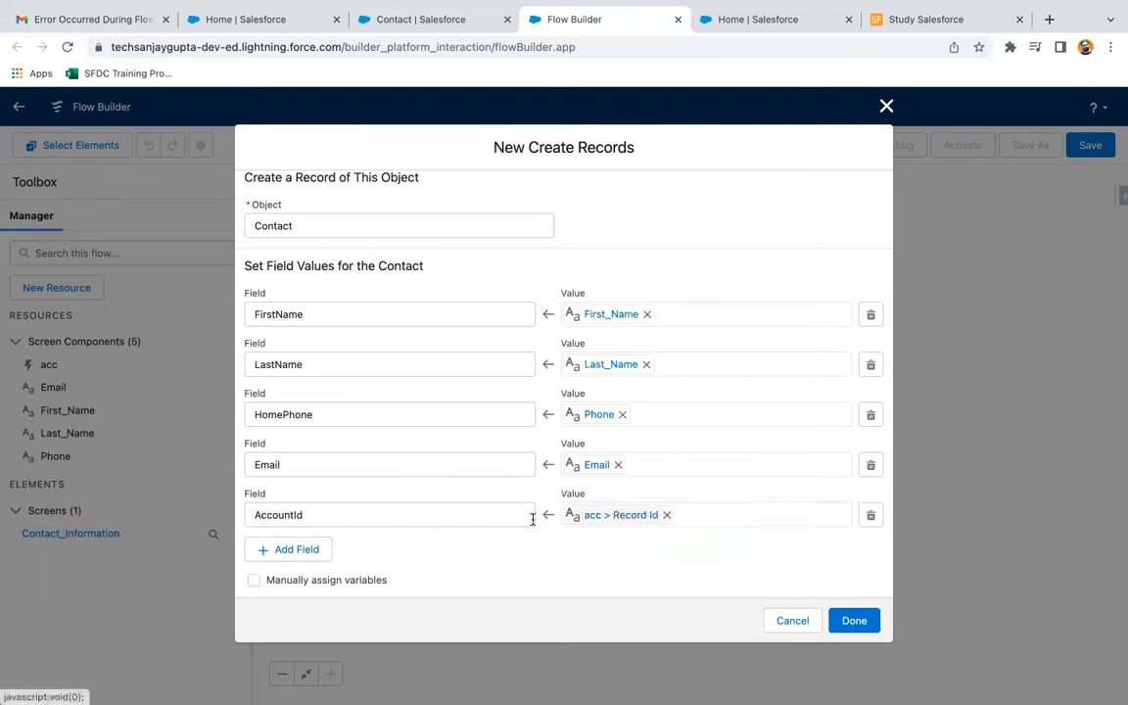
{"action": "left_click", "coordinate": [854, 619]}
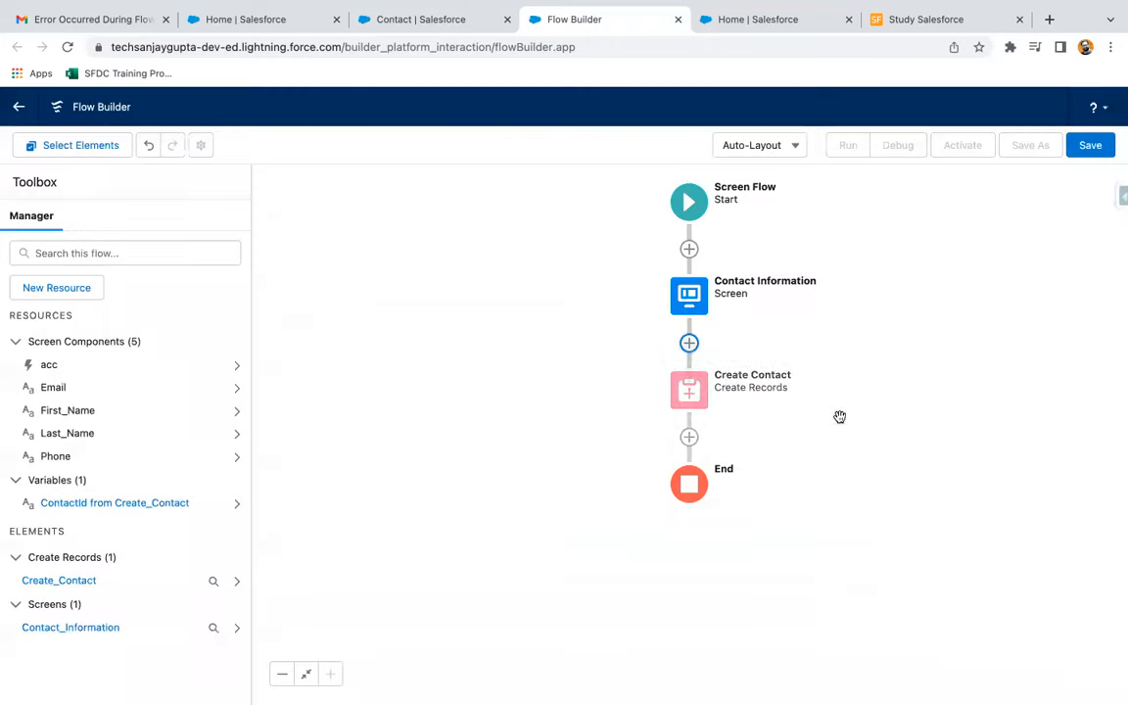
Save the flow labelled 'Create Contact through Home Page' and activate it as Version 1
{"action": "left_click", "coordinate": [1089, 145]}
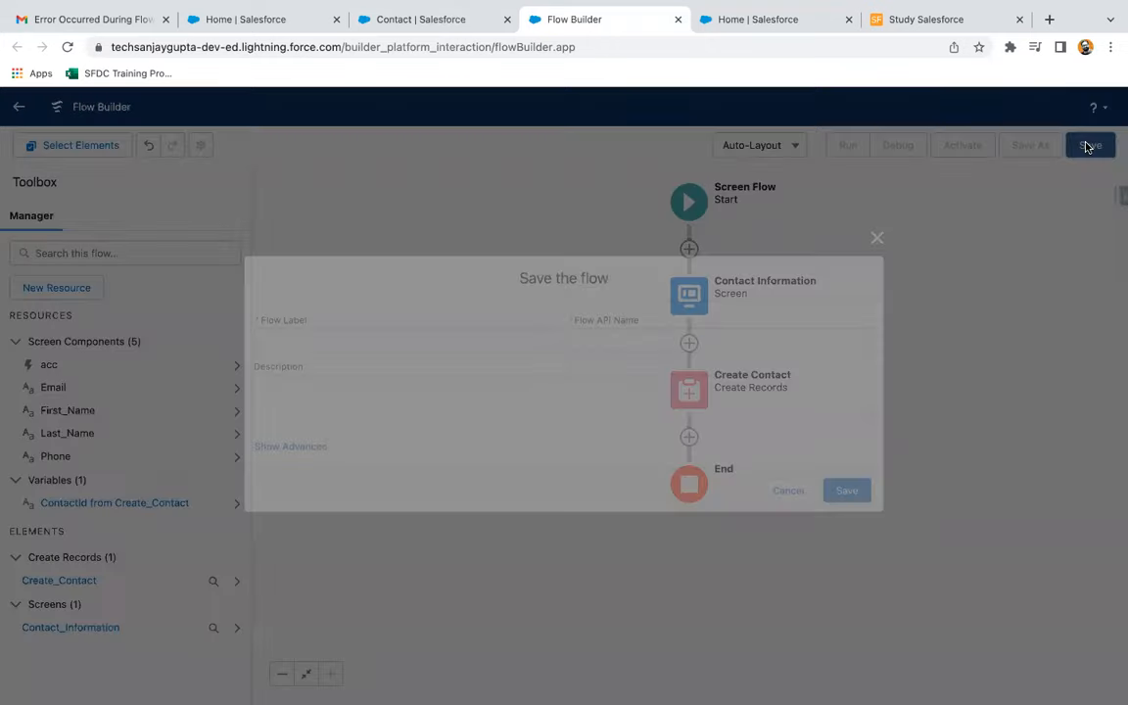
{"action": "type", "text": "Create Contac"}
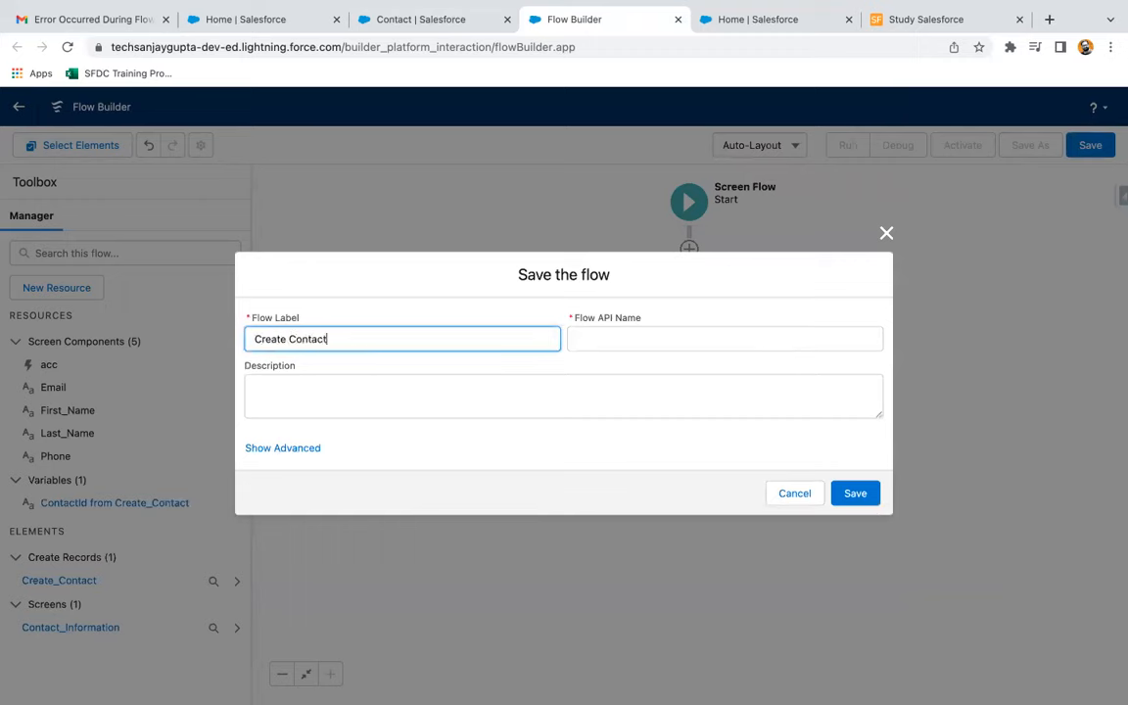
{"action": "type", "text": "thorough Home Page"}
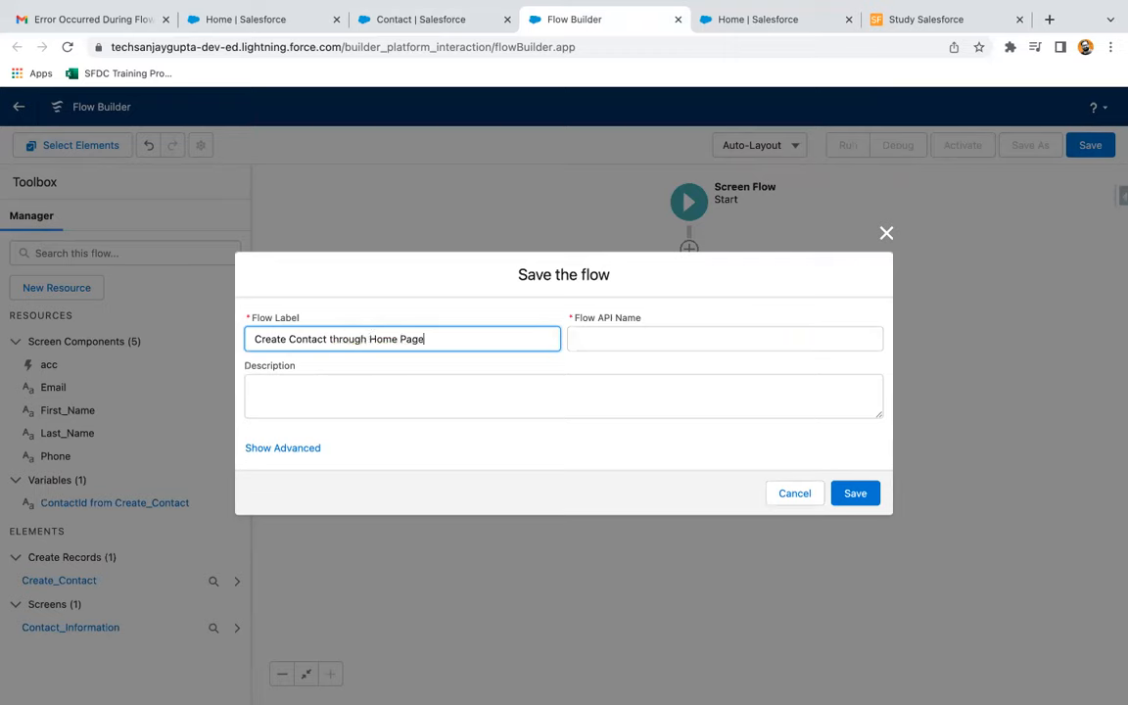
{"action": "left_click", "coordinate": [854, 493]}
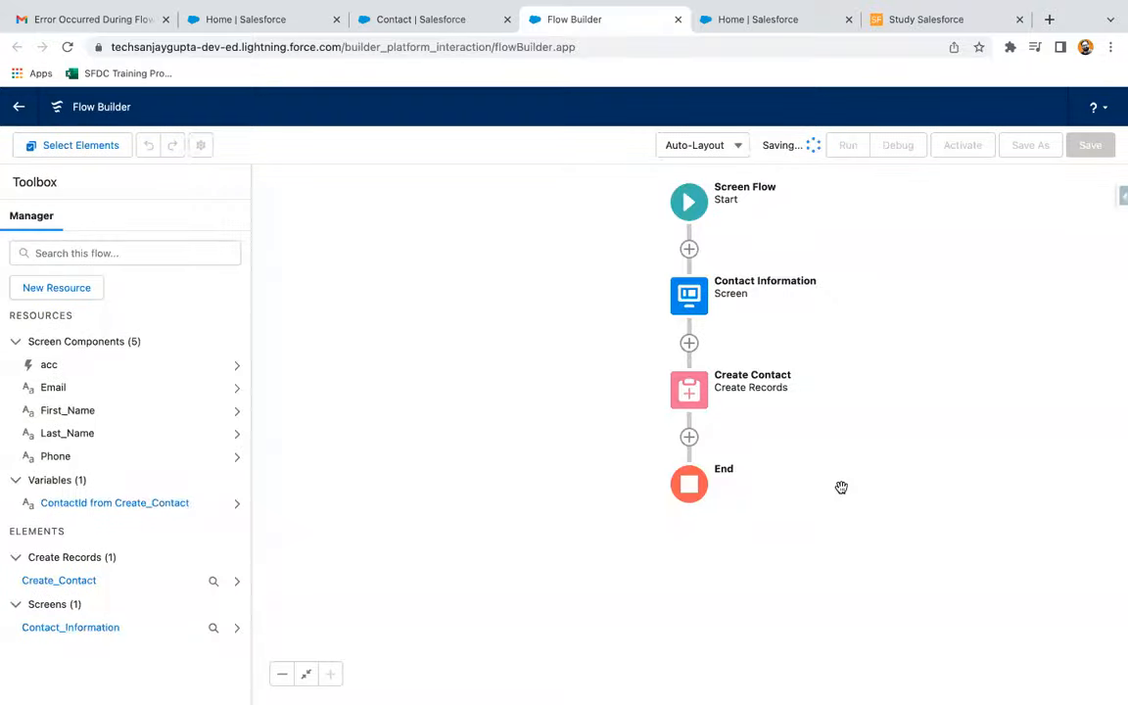
{"action": "left_click", "coordinate": [962, 145]}
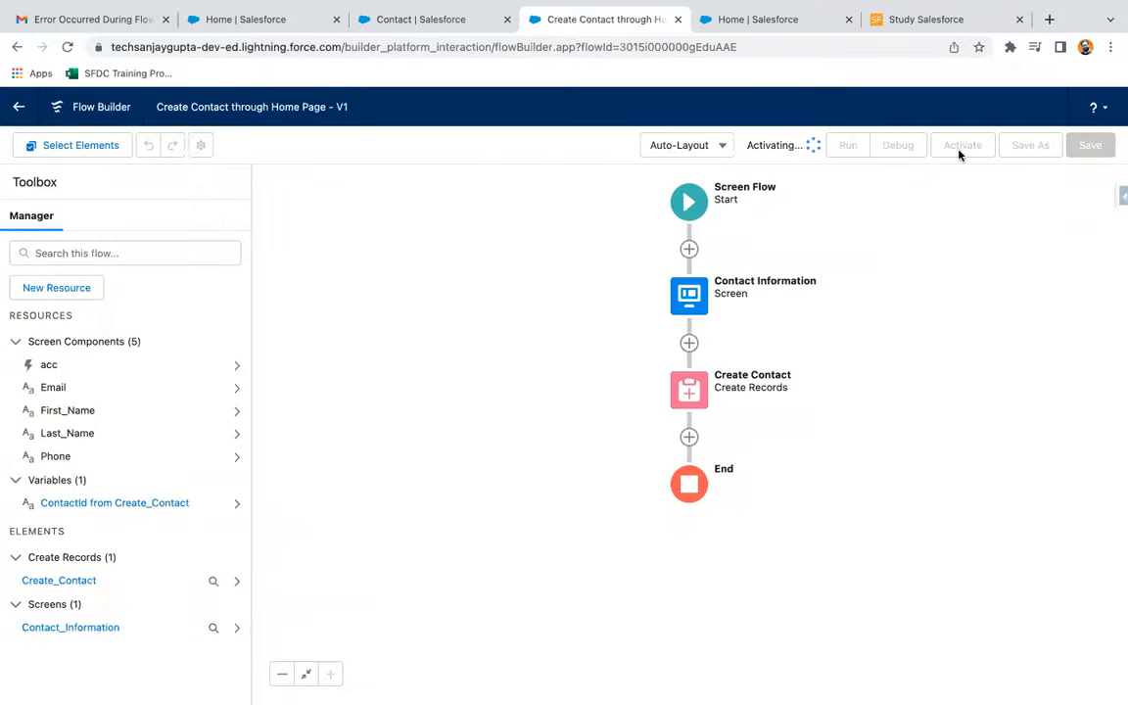
{"action": "left_click", "coordinate": [964, 145]}
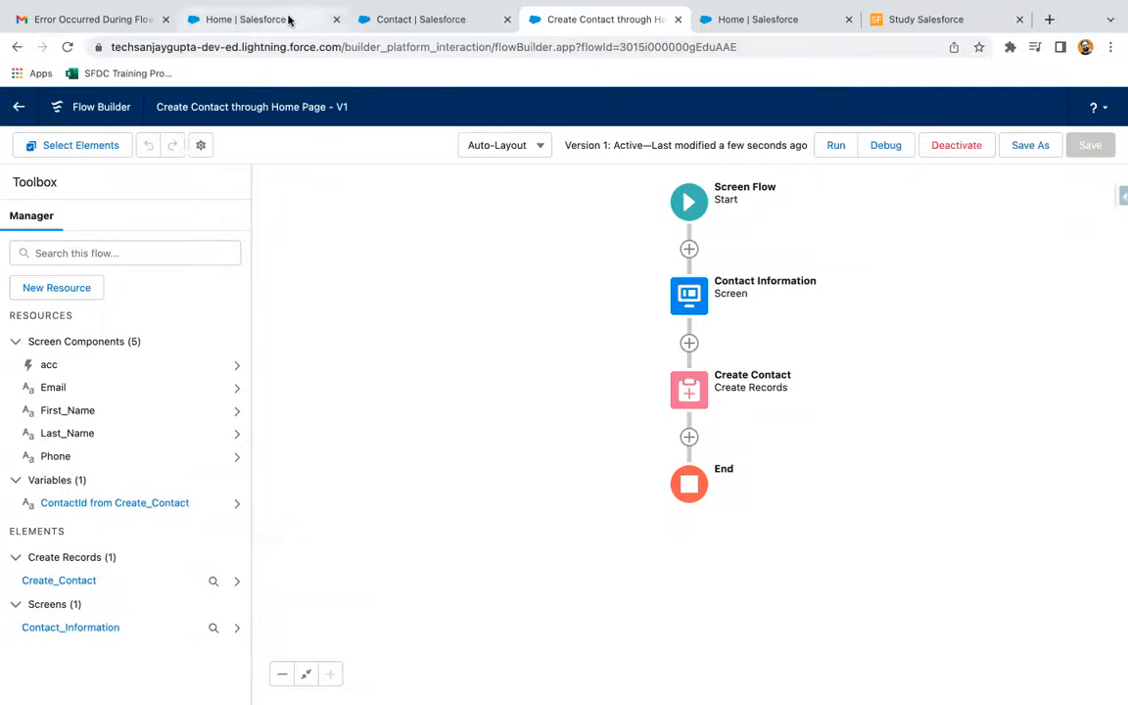
{"action": "left_click", "coordinate": [431, 19]}
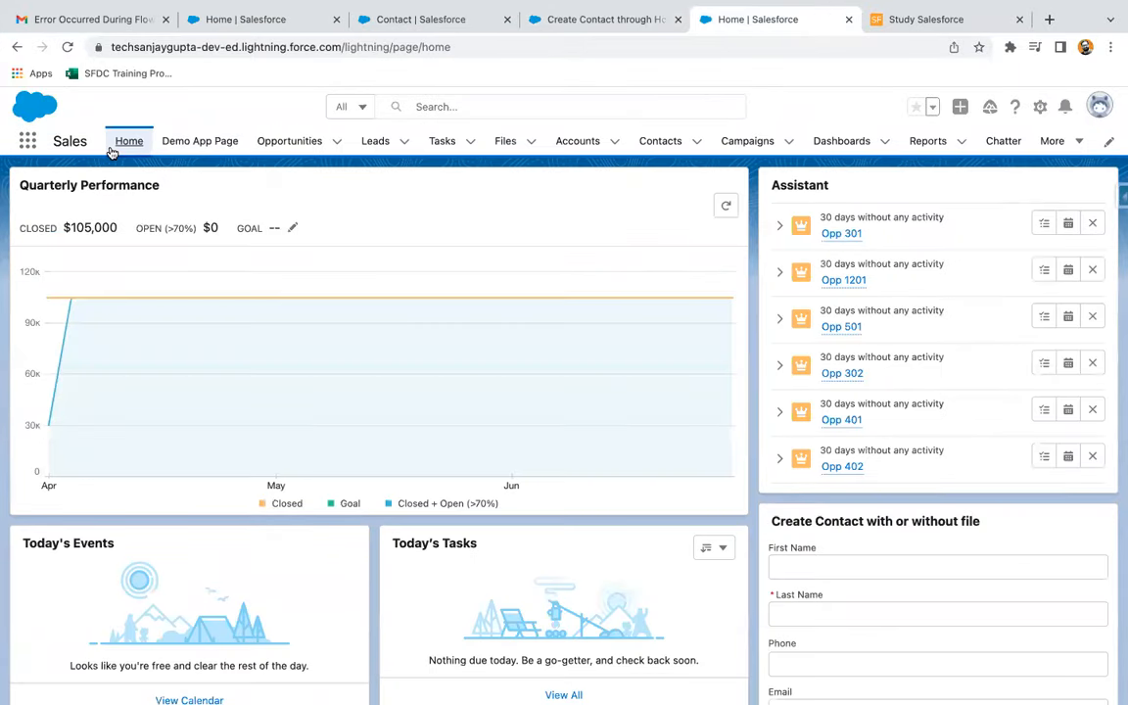
Open the Sales Home page in Lightning App Builder via the gear menu's Edit Page
{"action": "left_click", "coordinate": [1042, 106]}
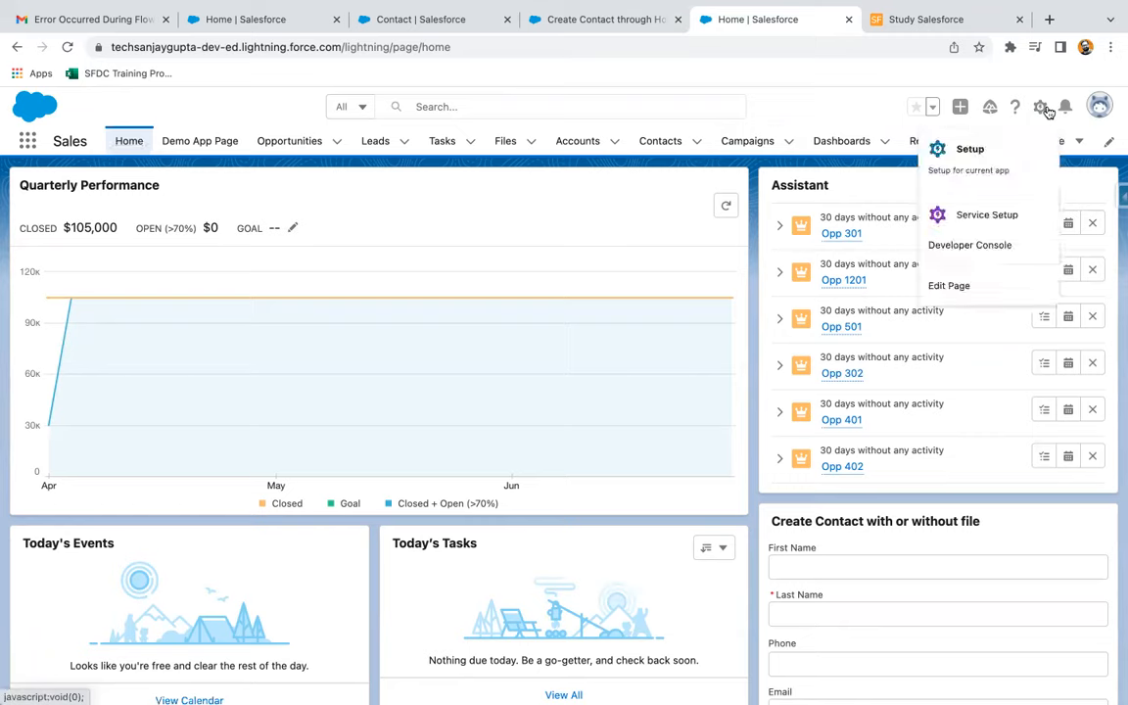
{"action": "left_click", "coordinate": [948, 286]}
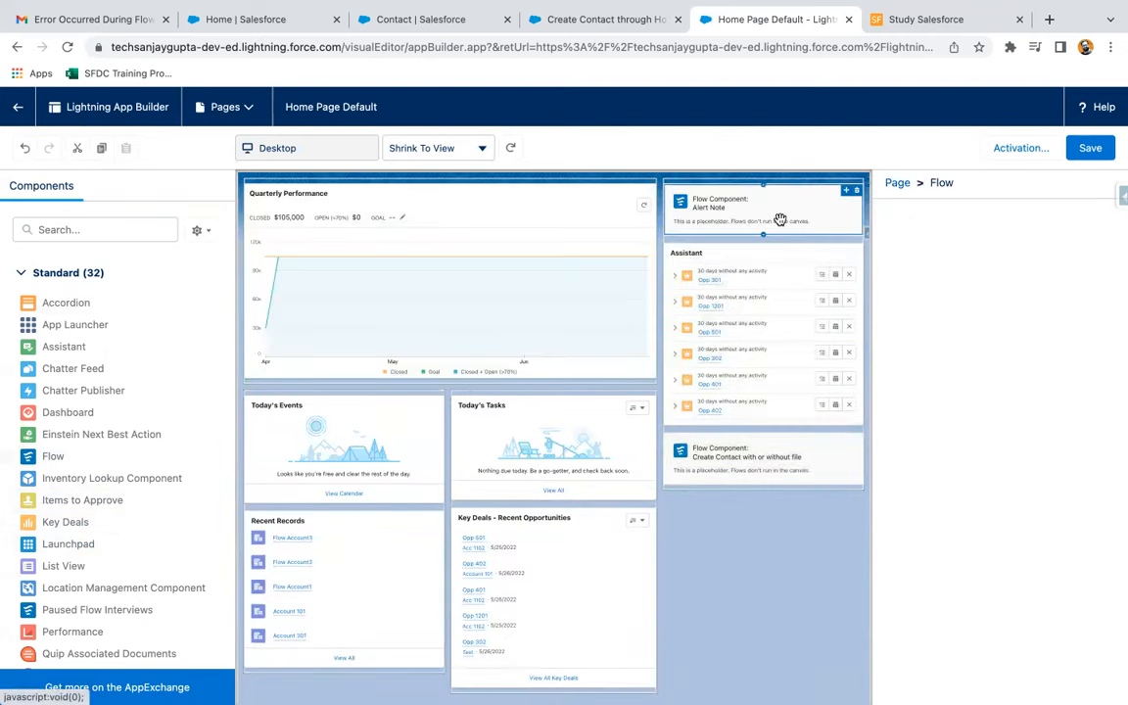
Point the Alert Note flow component at 'Create Contact through Home Page' and save the page
{"action": "left_click", "coordinate": [764, 205]}
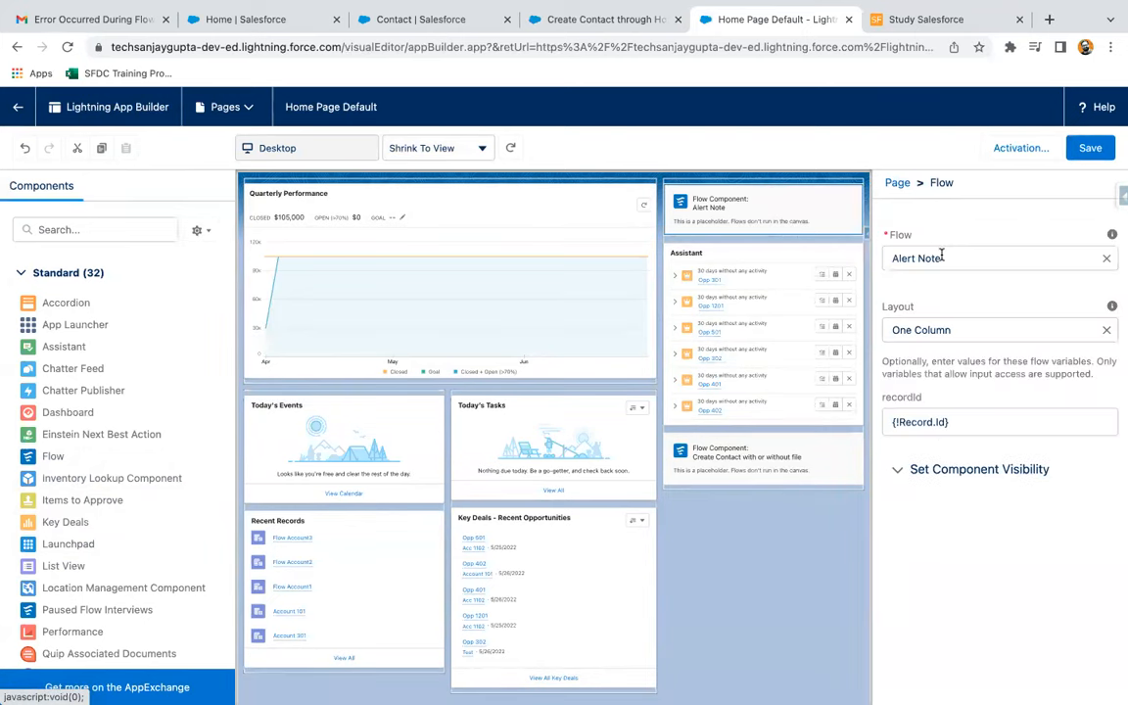
{"action": "left_click", "coordinate": [999, 259]}
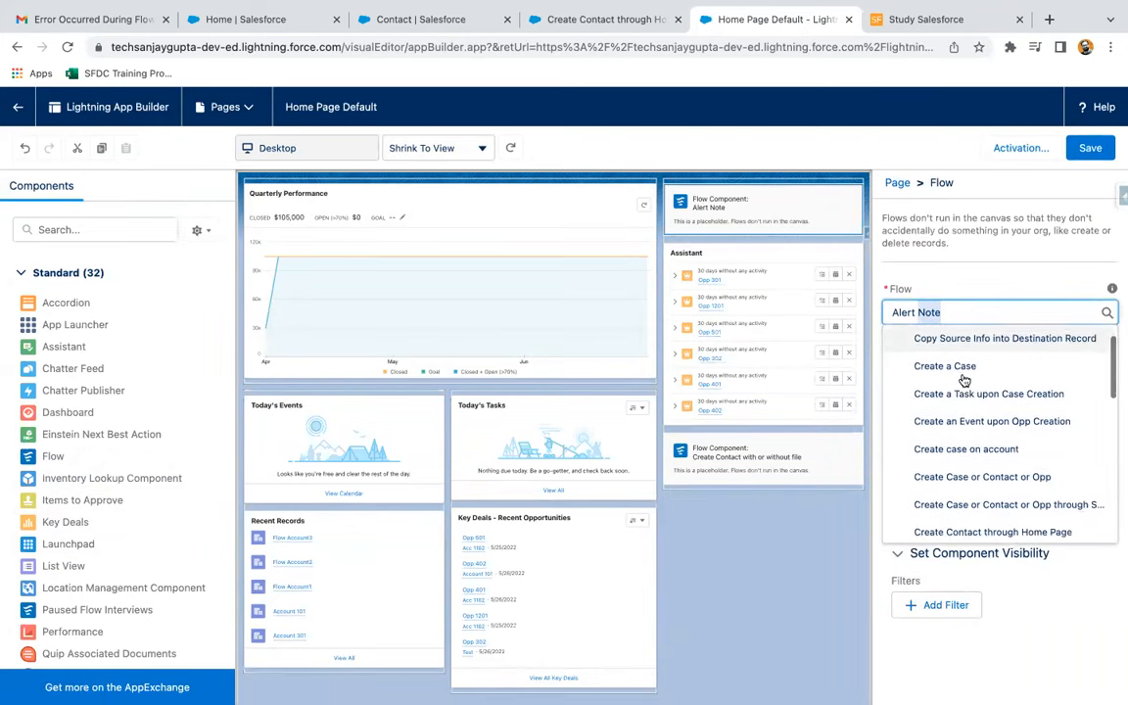
{"action": "scroll", "scroll_direction": "down", "scroll_amount": 3}
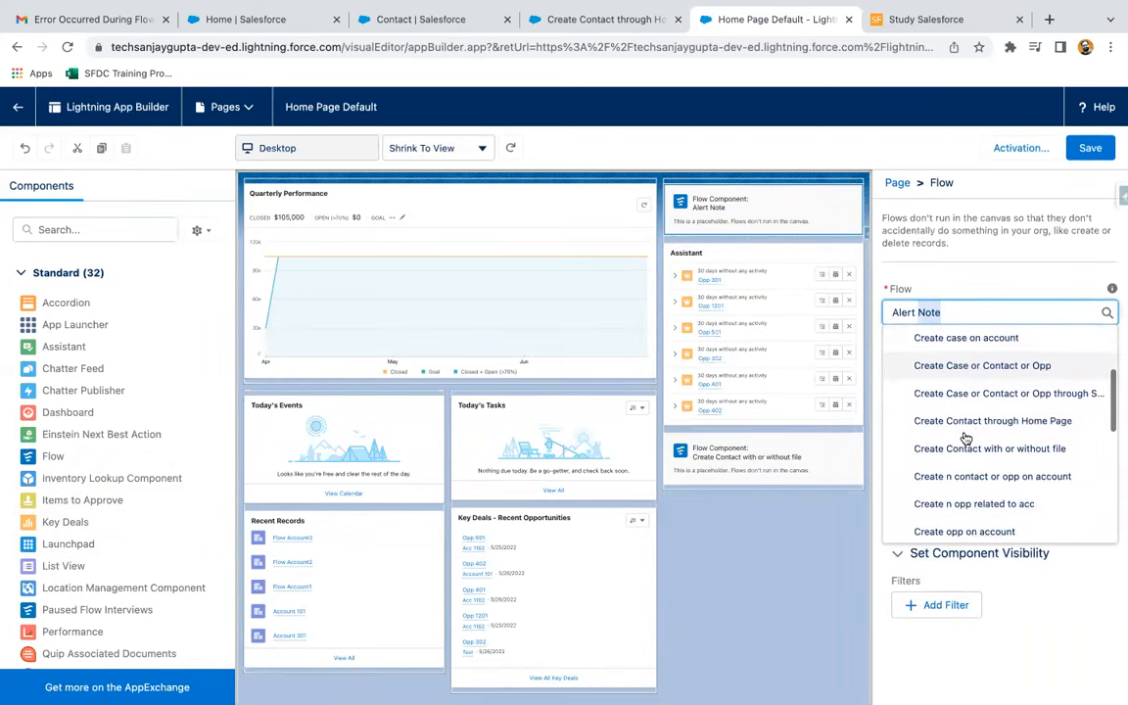
{"action": "left_click", "coordinate": [991, 419]}
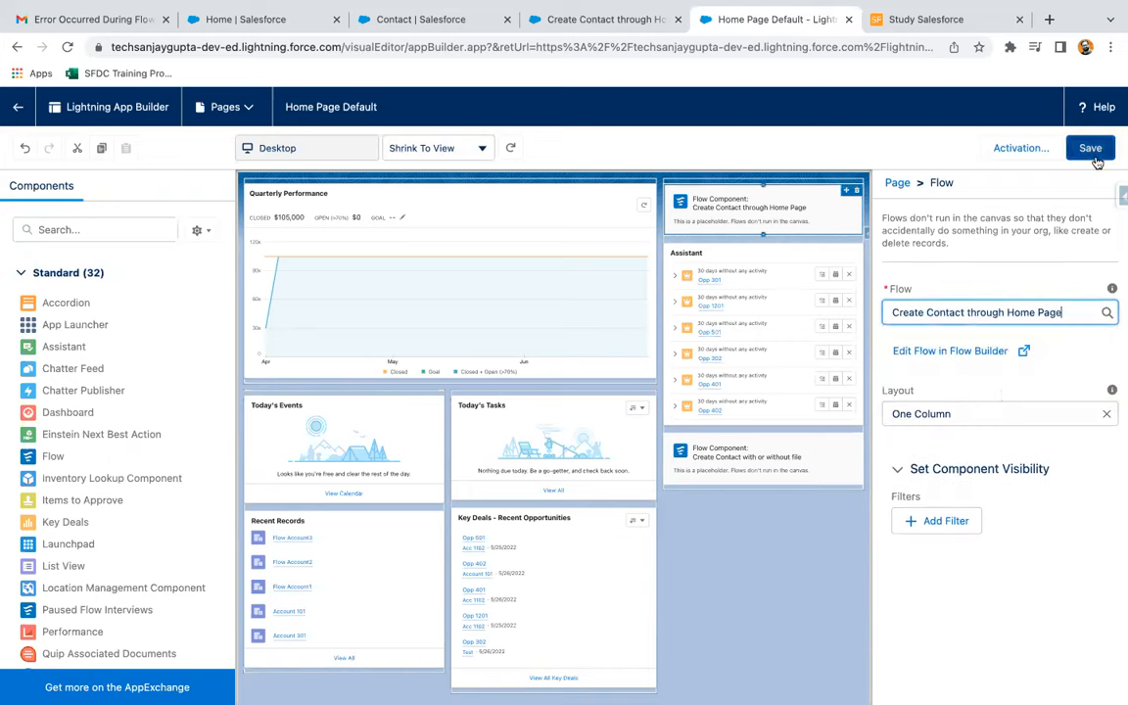
{"action": "left_click", "coordinate": [1089, 148]}
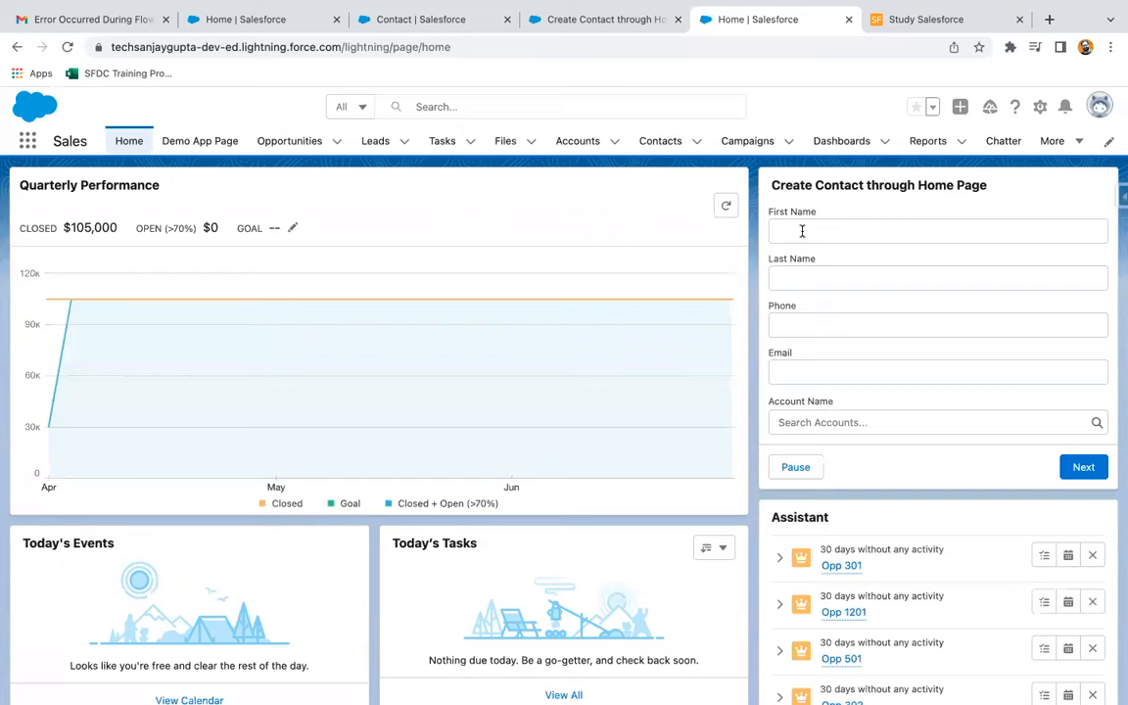
{"action": "left_click", "coordinate": [937, 231]}
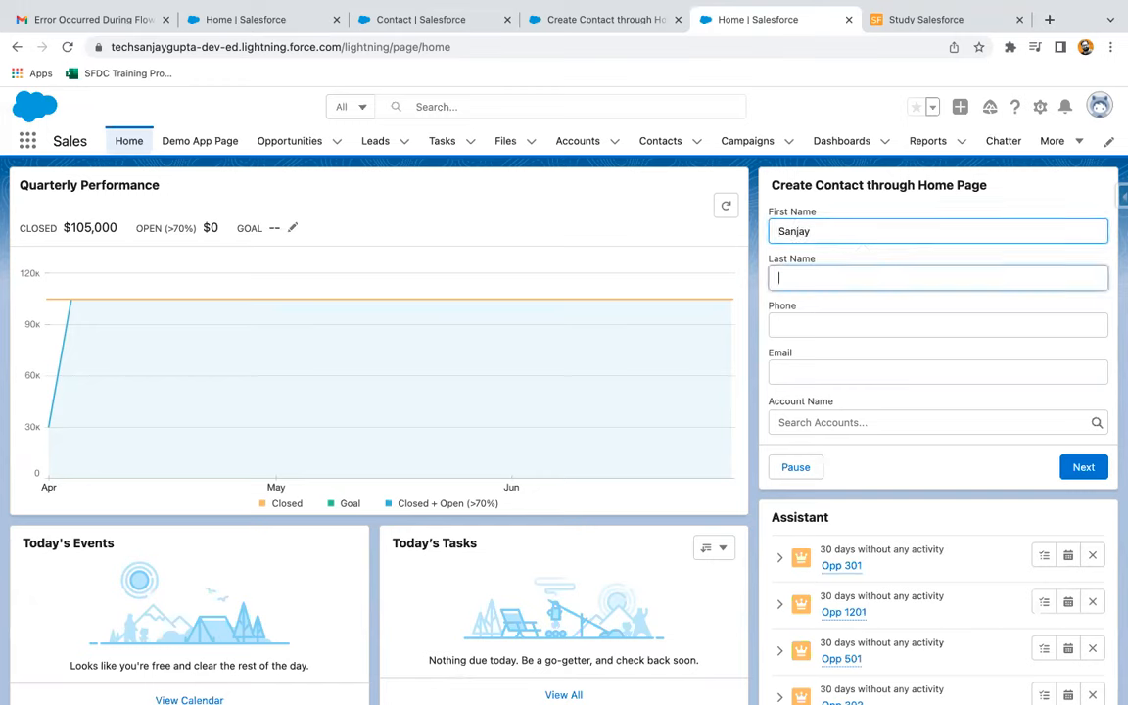
{"action": "type", "text": "Gupta"}
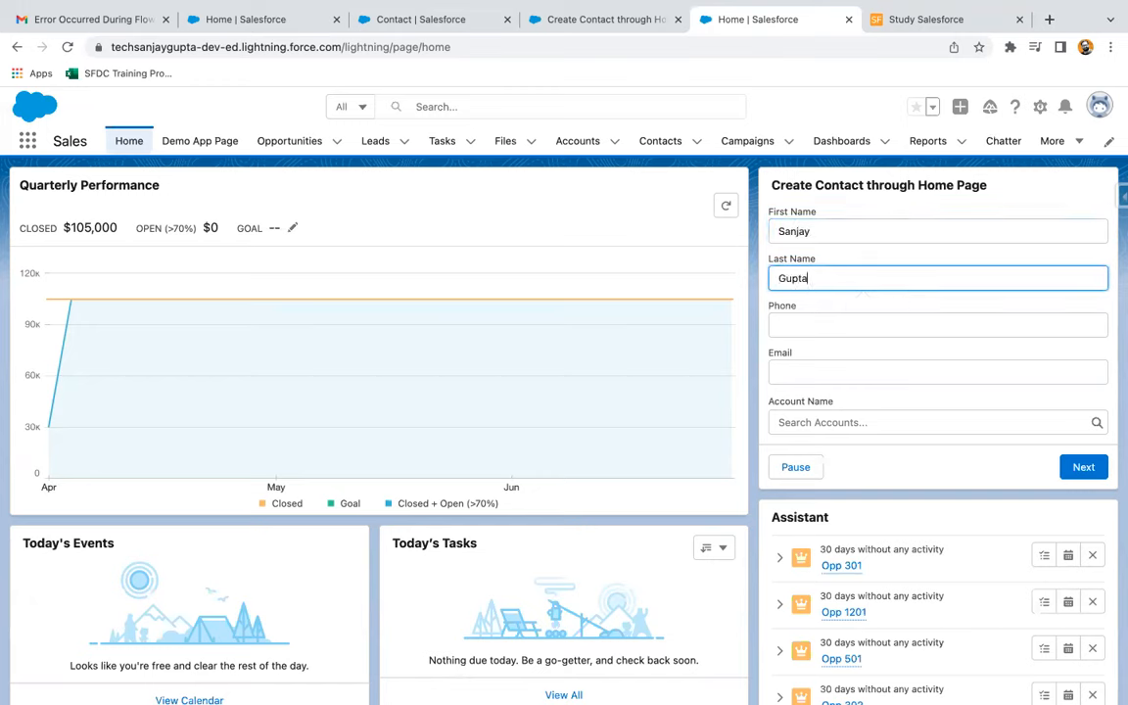
{"action": "left_click", "coordinate": [937, 325]}
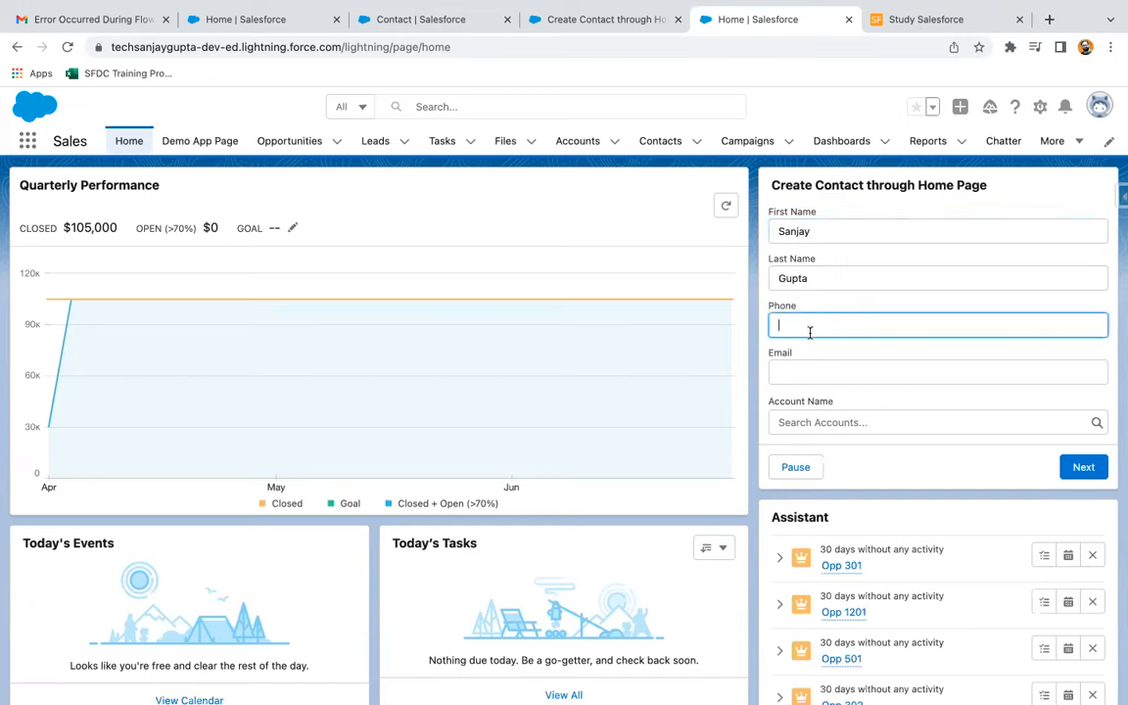
{"action": "type", "text": "123456"}
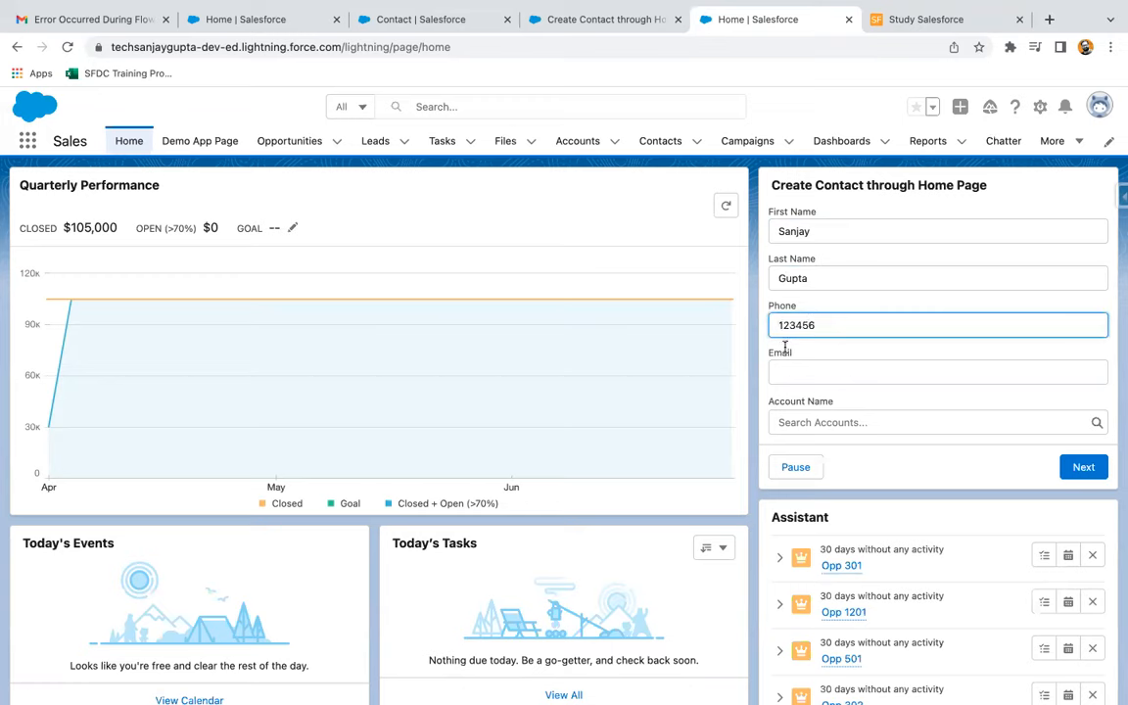
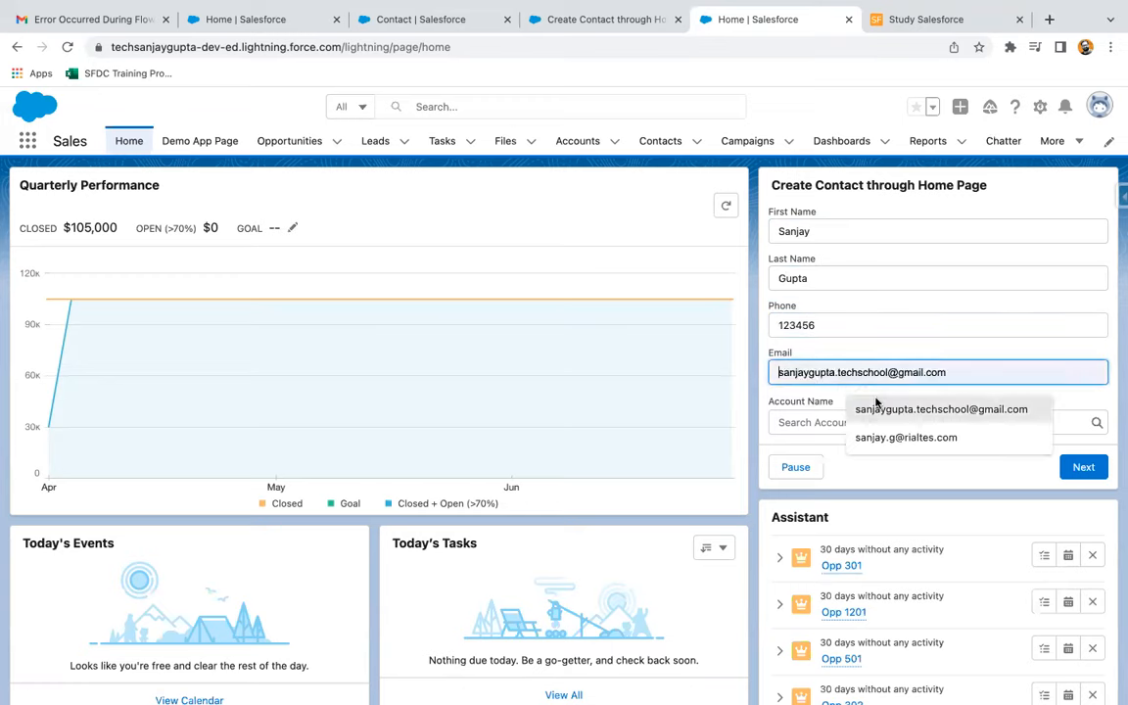
{"action": "left_click", "coordinate": [940, 409]}
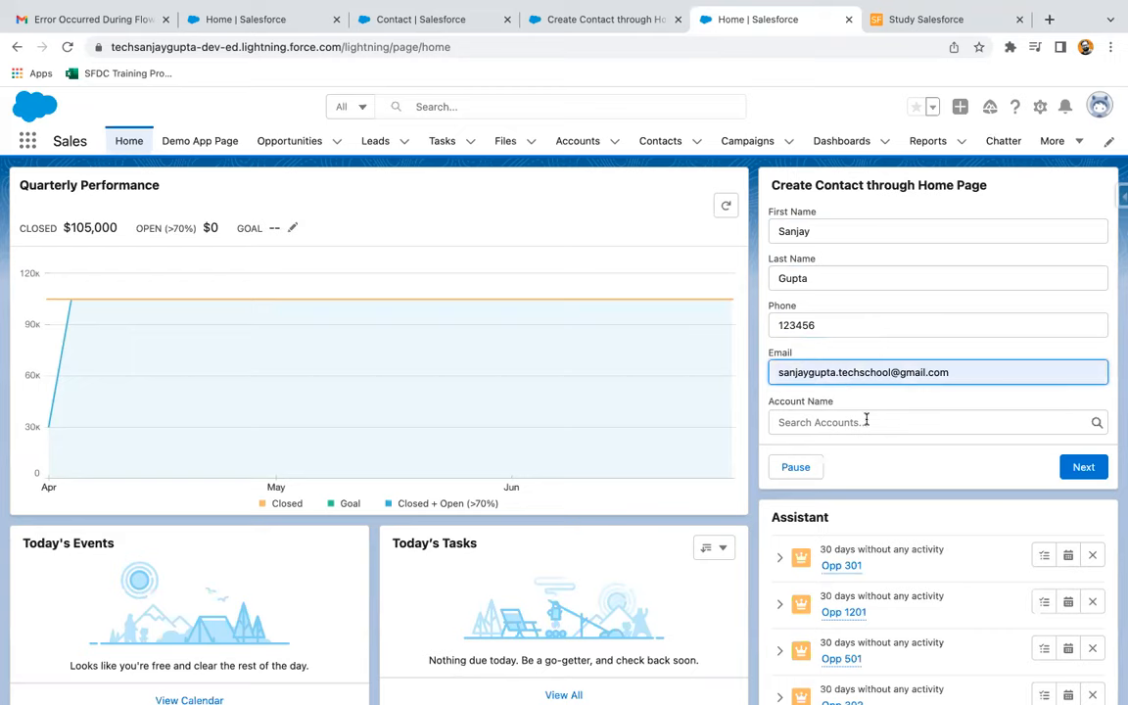
Link the contact to Account 101 and submit the form with Next
{"action": "left_click", "coordinate": [937, 423]}
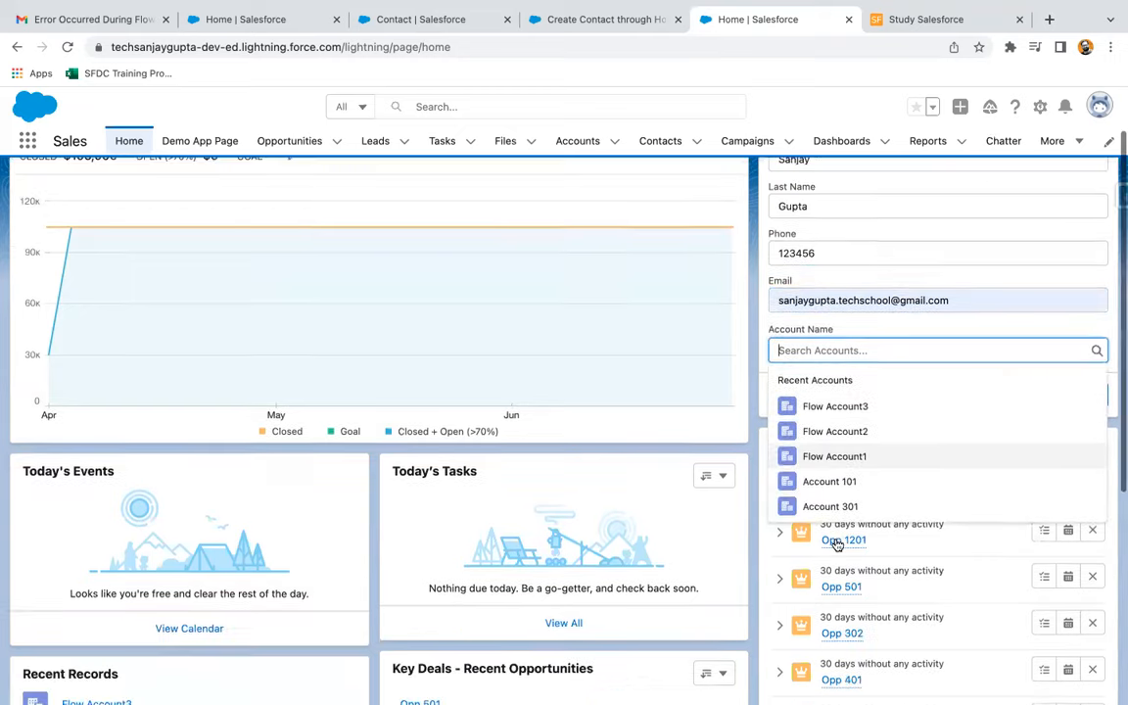
{"action": "mouse_move", "coordinate": [834, 431]}
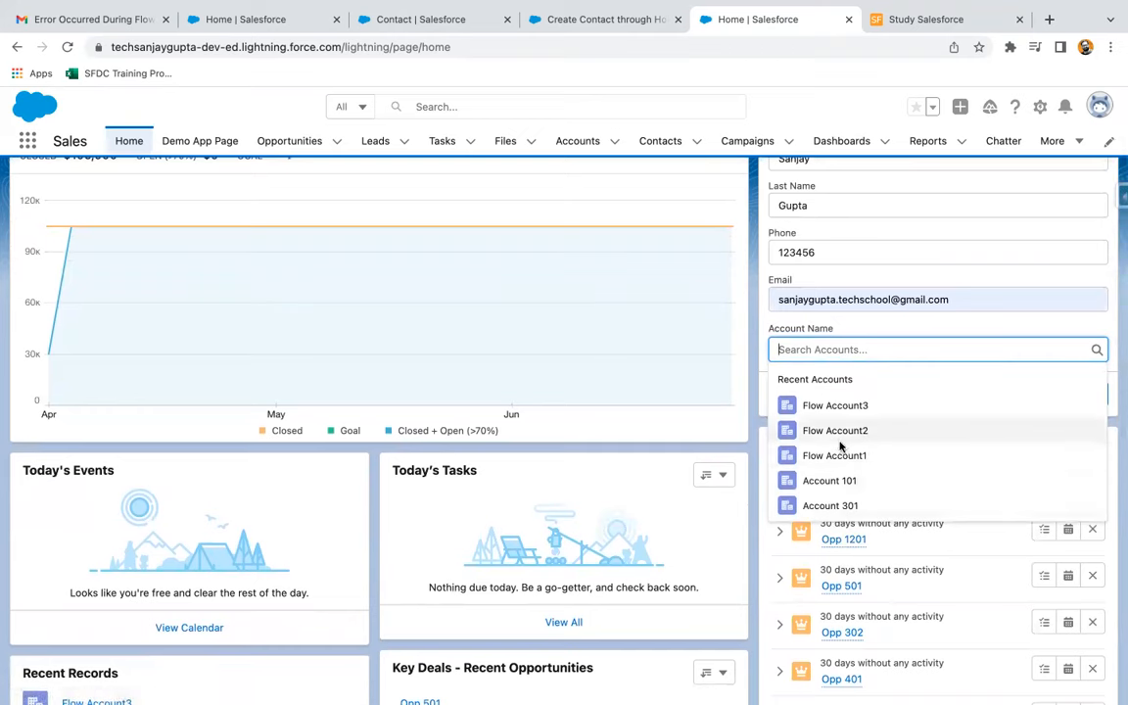
{"action": "mouse_move", "coordinate": [841, 454]}
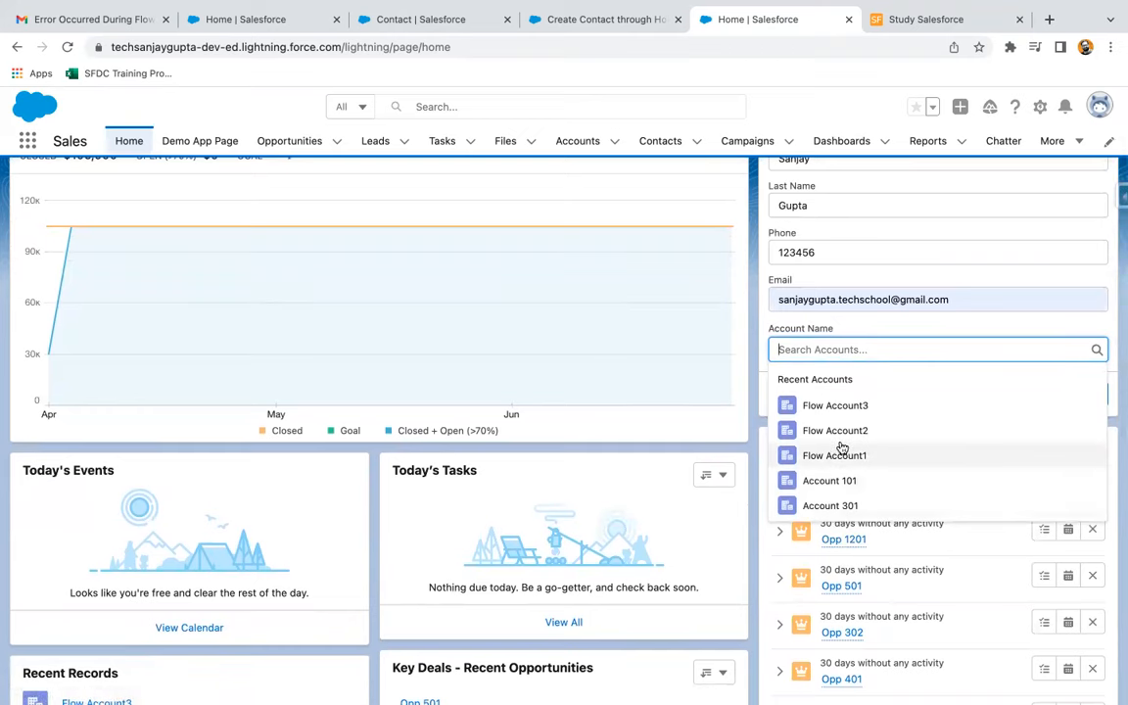
{"action": "left_click", "coordinate": [831, 480]}
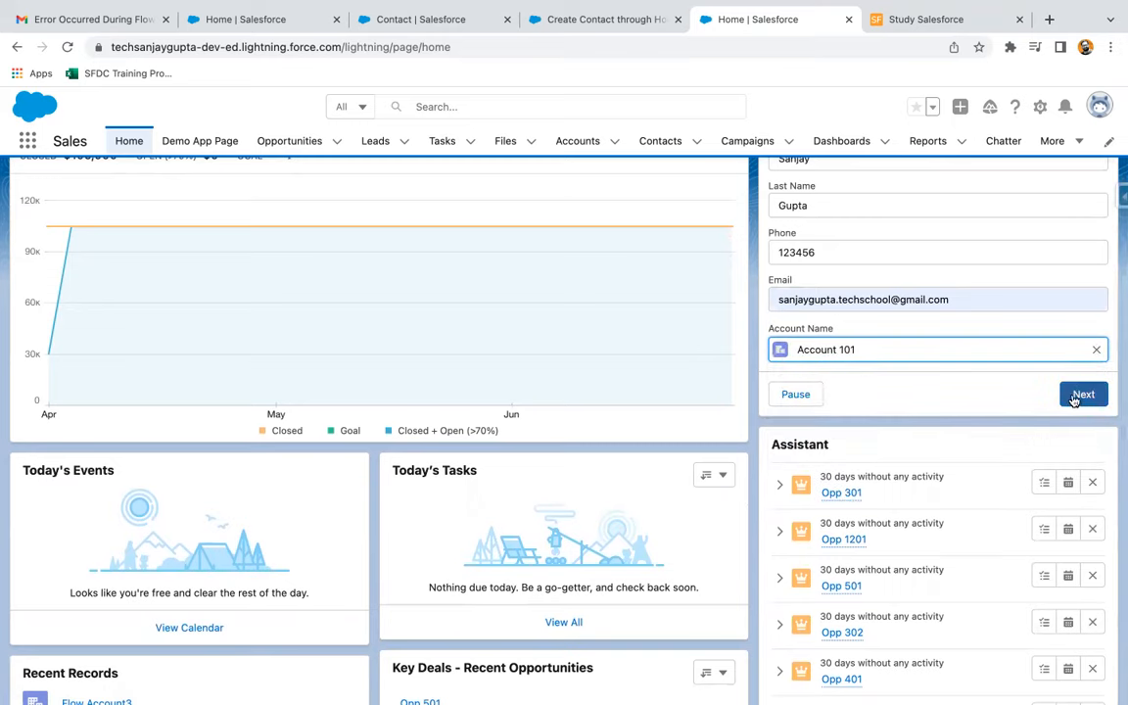
{"action": "left_click", "coordinate": [1083, 394]}
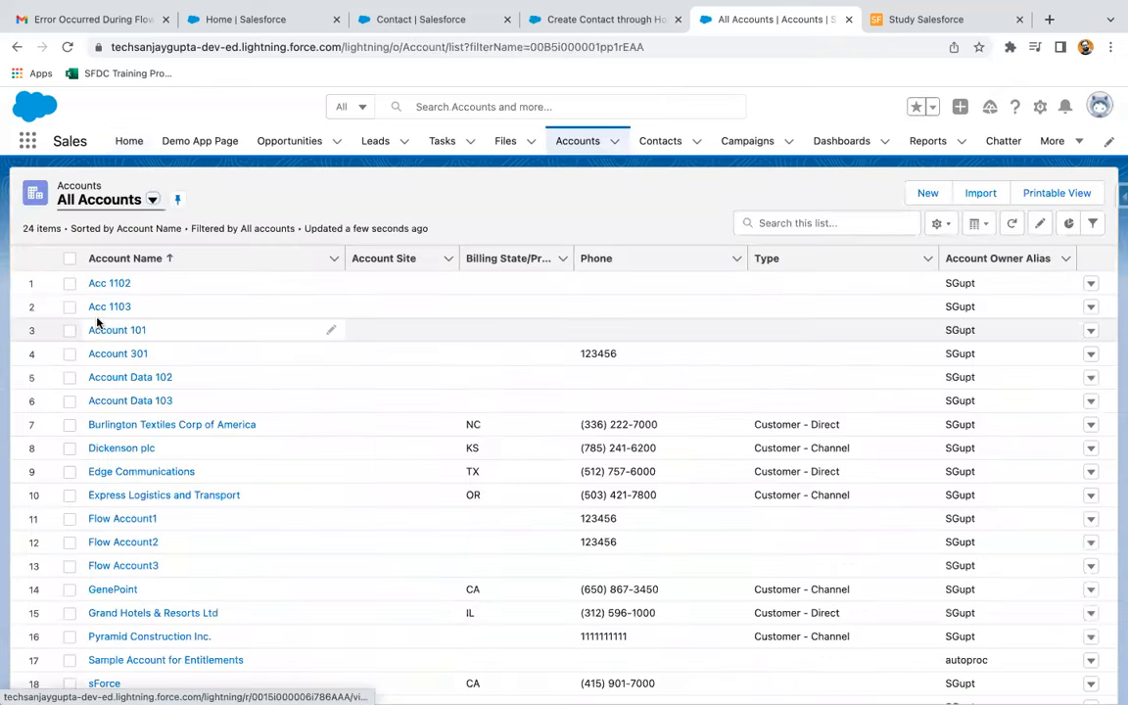
Confirm Account 101 lists the new contact among its three contacts, then return to Flow Builder
{"action": "left_click", "coordinate": [118, 329]}
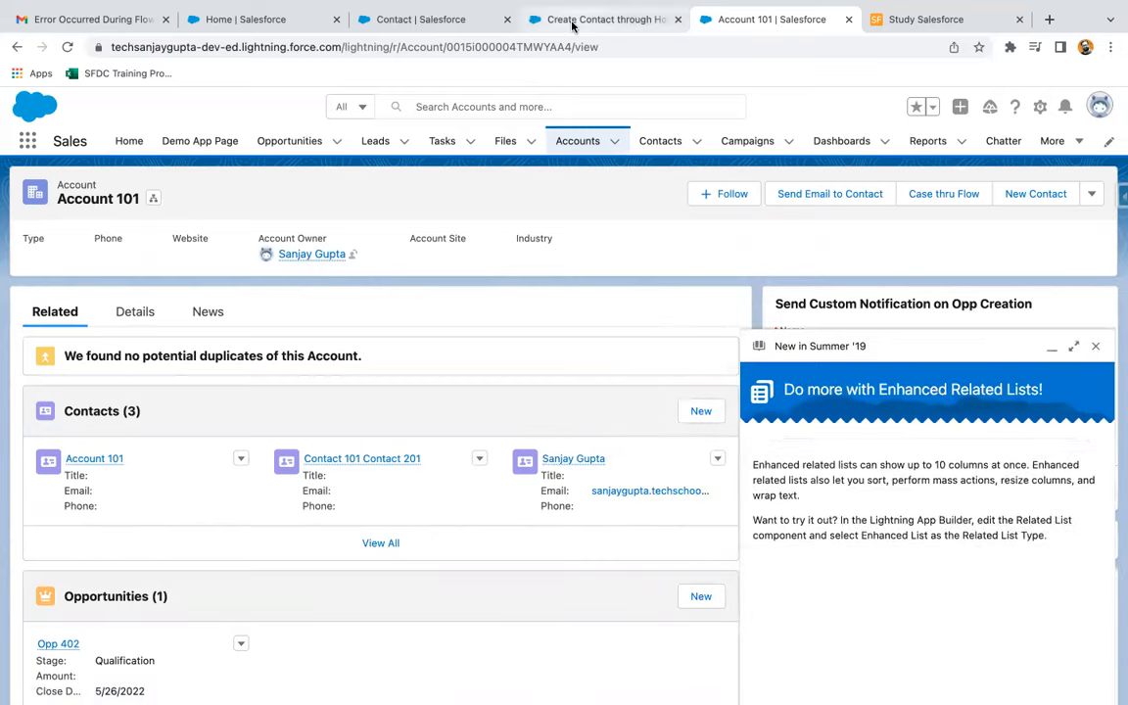
{"action": "left_click", "coordinate": [603, 20]}
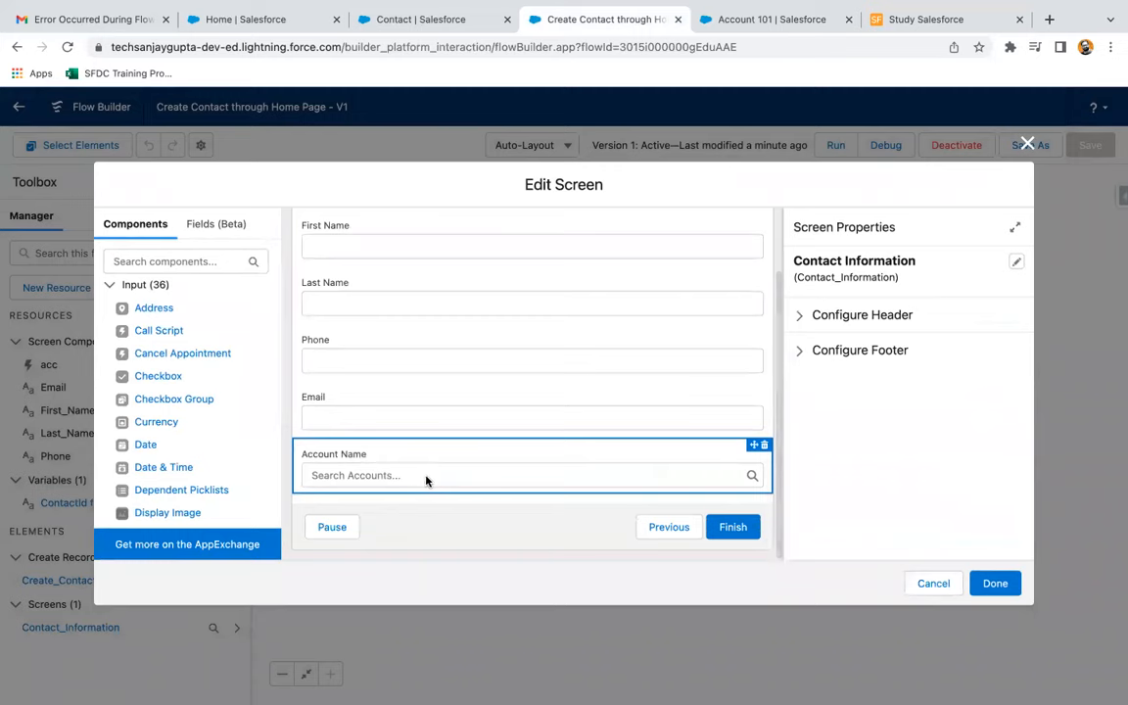
{"action": "mouse_move", "coordinate": [442, 476]}
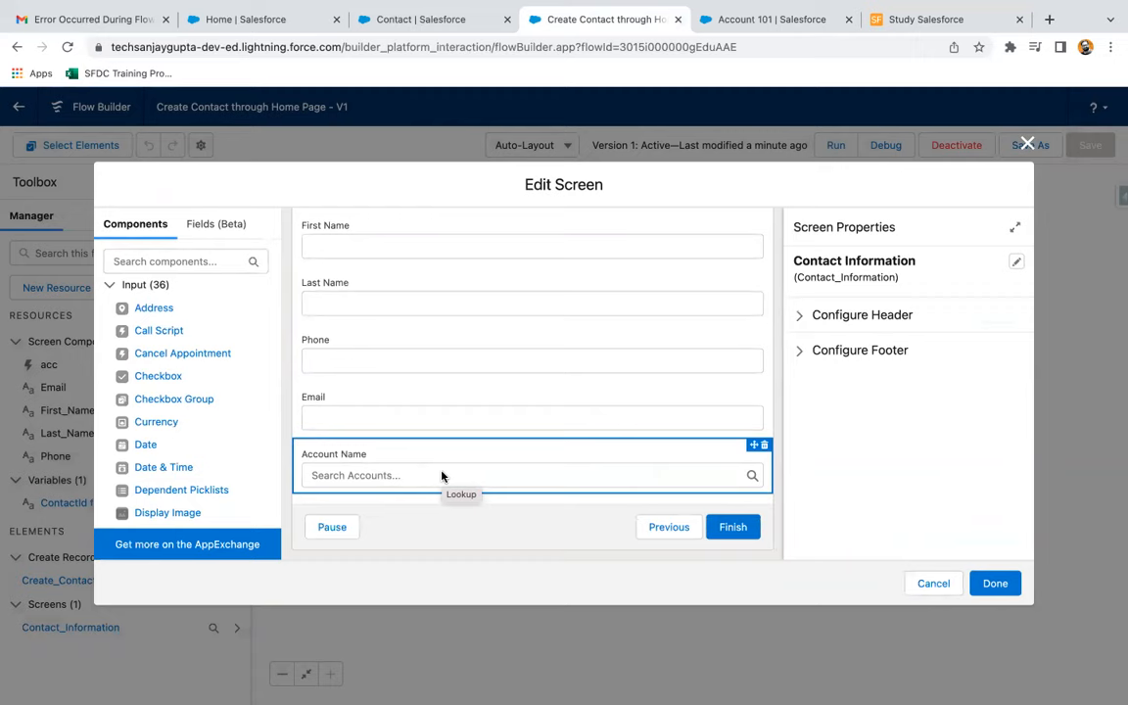
{"action": "mouse_move", "coordinate": [646, 429]}
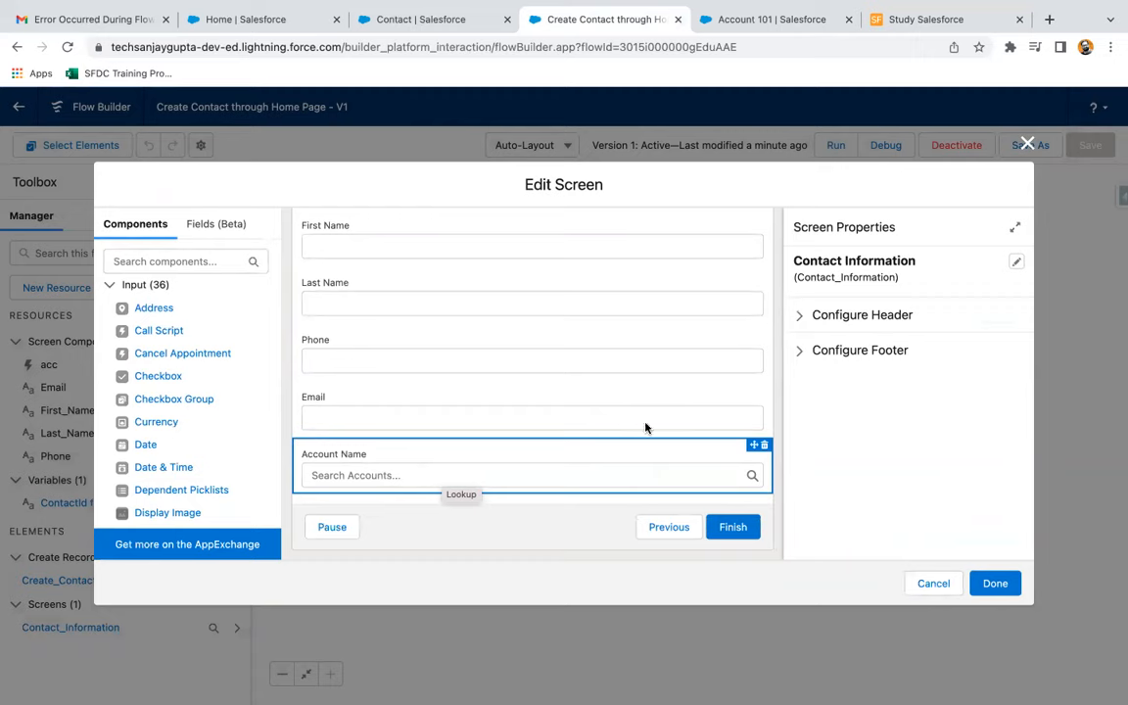